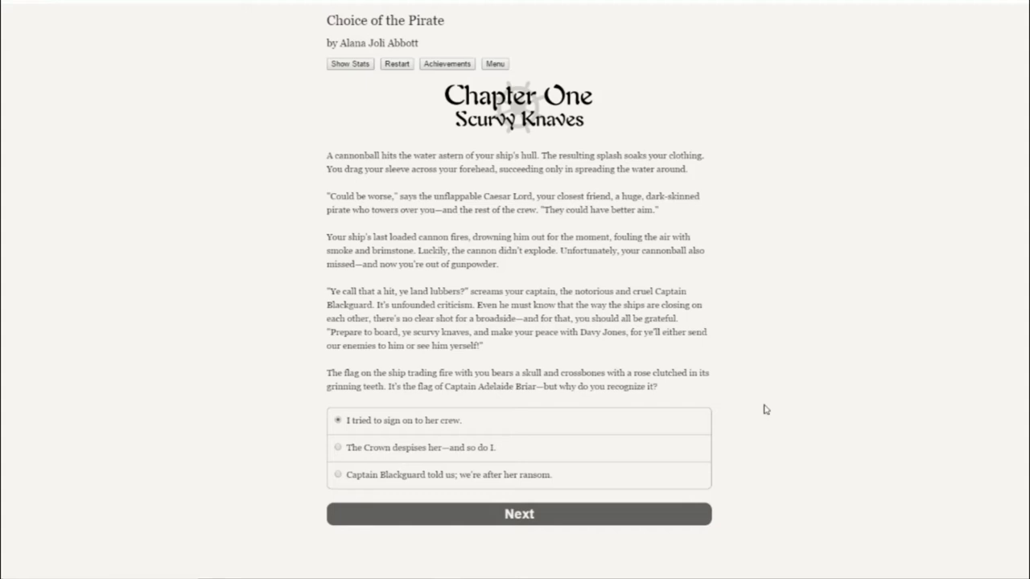
pyautogui.moveTo(766, 373)
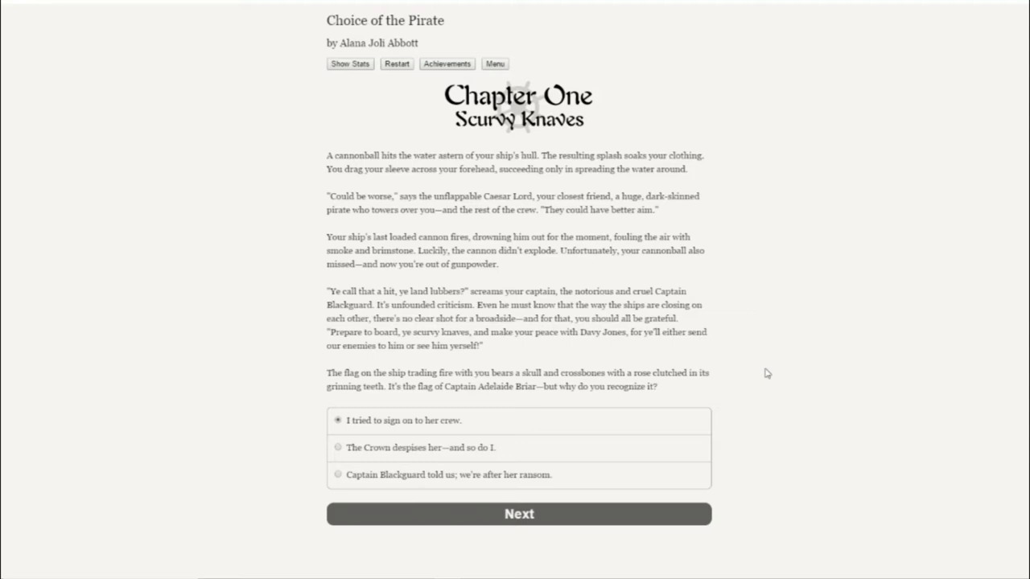
pyautogui.moveTo(834, 253)
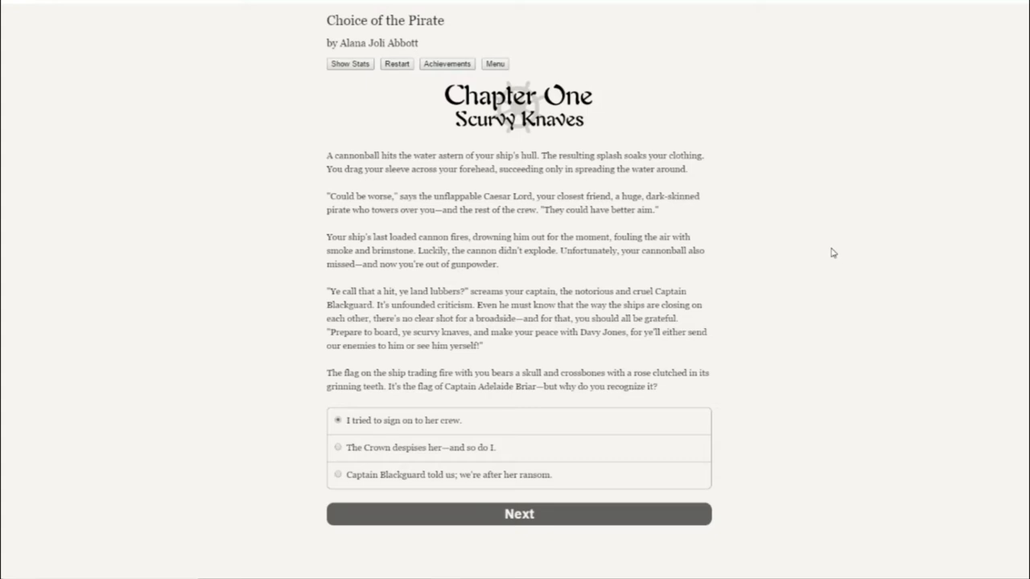
pyautogui.moveTo(355, 427)
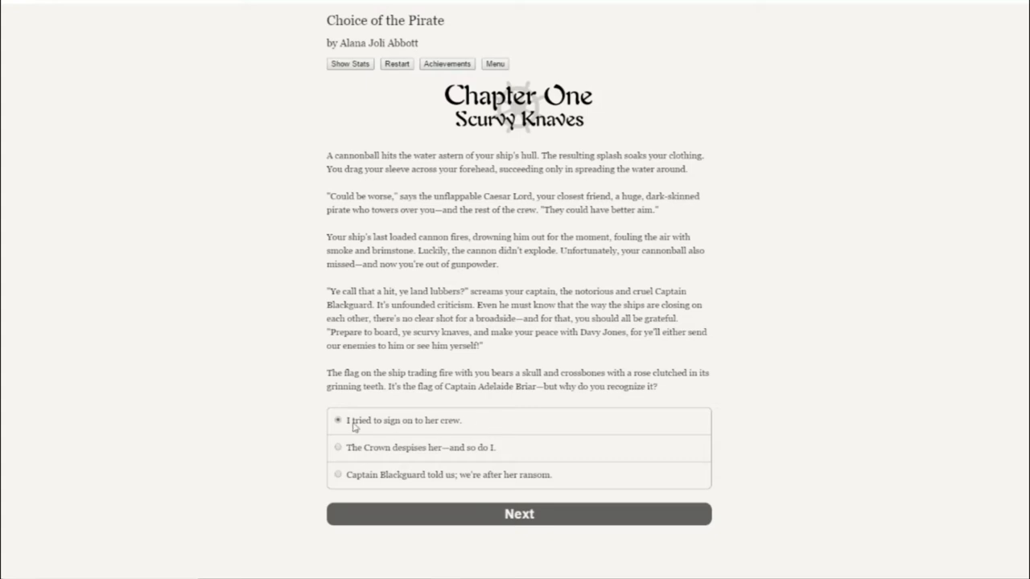
pyautogui.moveTo(583, 547)
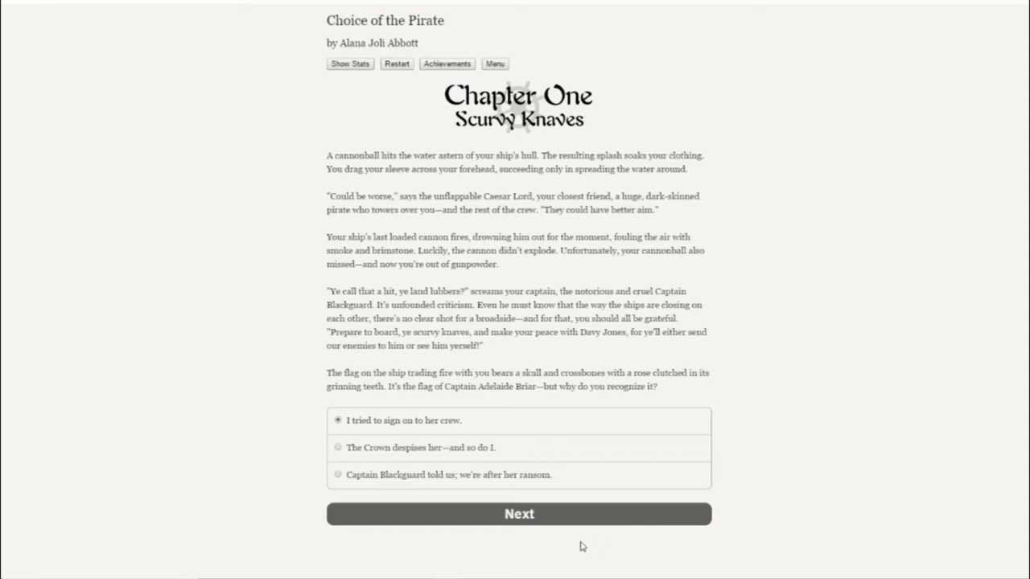
pyautogui.moveTo(569, 524)
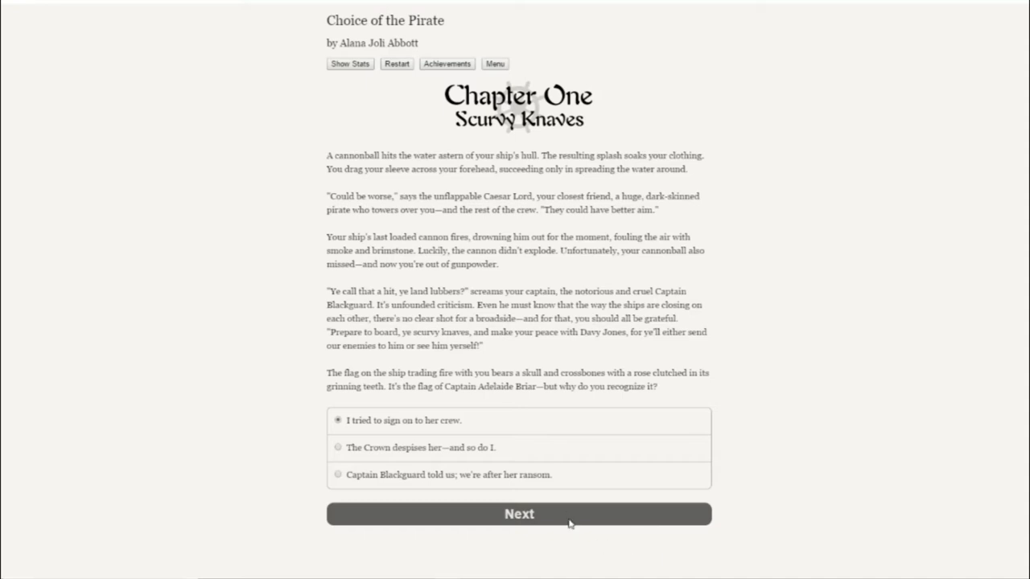
pyautogui.moveTo(474, 529)
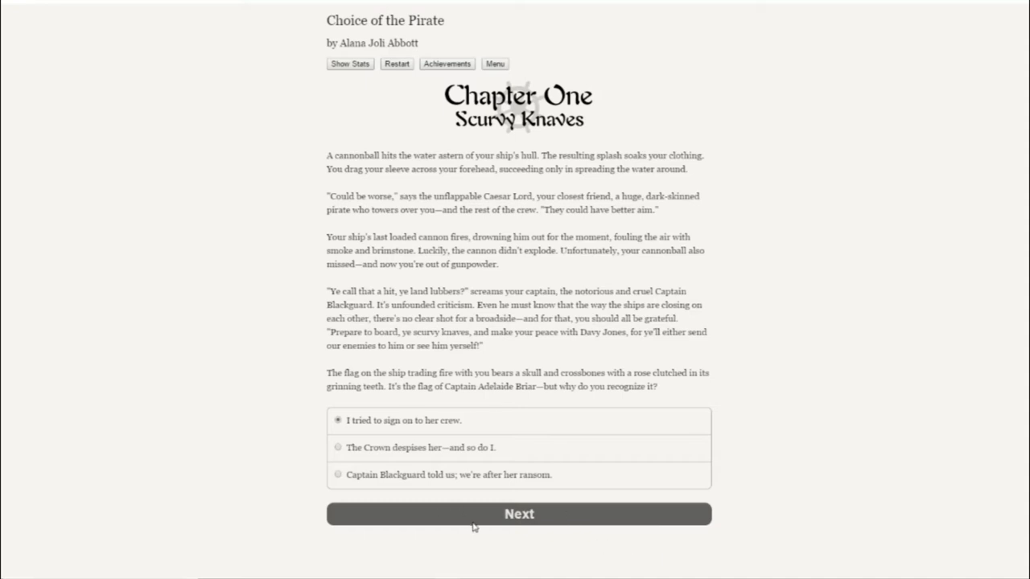
# Submit the answer about joining Briar's crew to reach the Briar and Blackguard backstory.
pyautogui.click(520, 515)
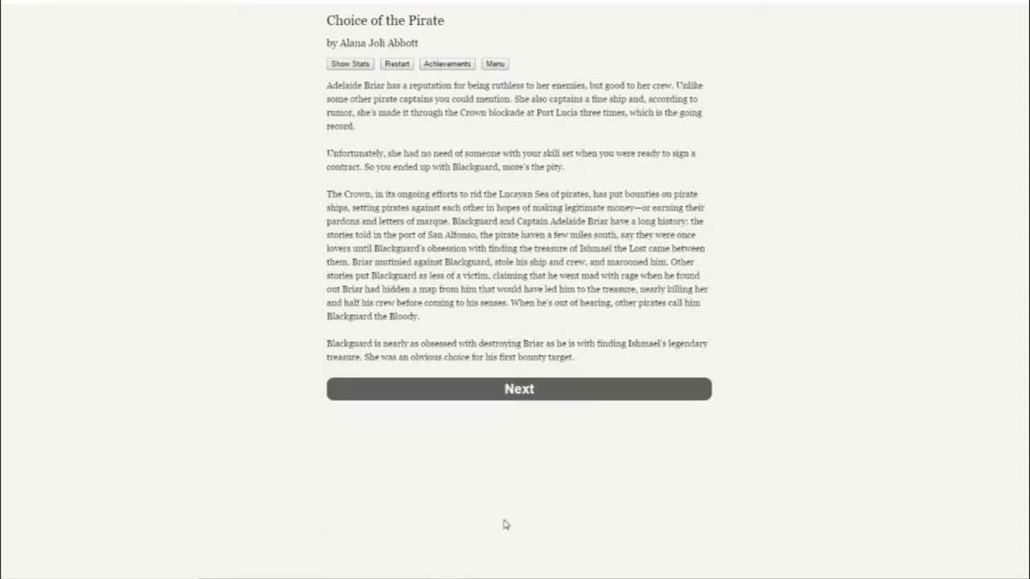
pyautogui.moveTo(801, 365)
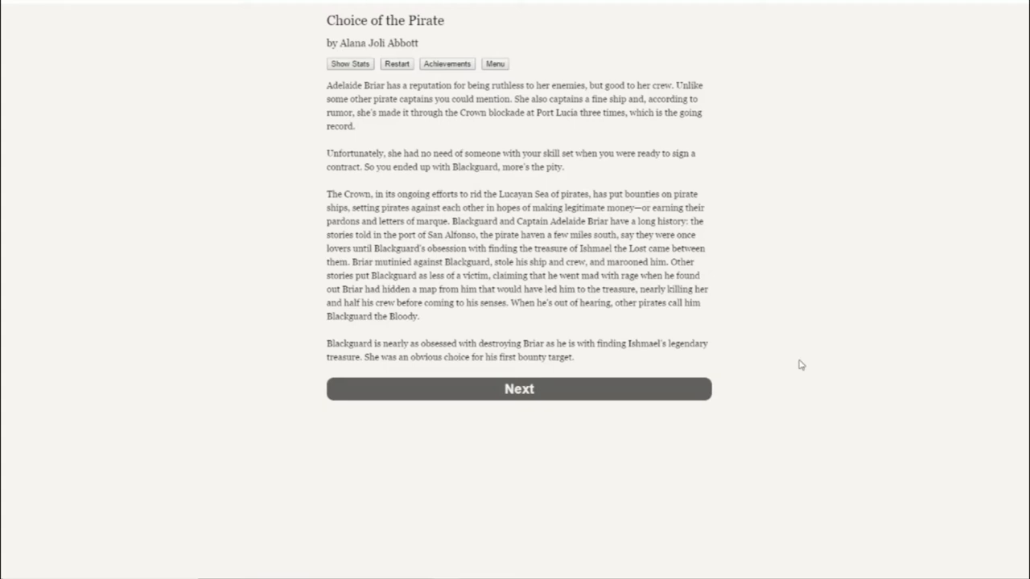
pyautogui.moveTo(787, 368)
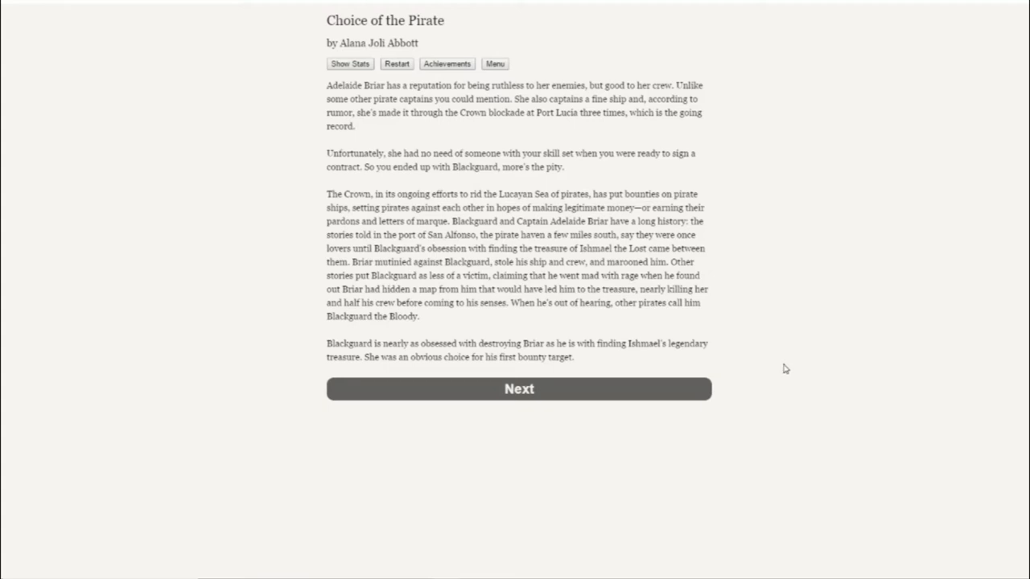
pyautogui.moveTo(763, 390)
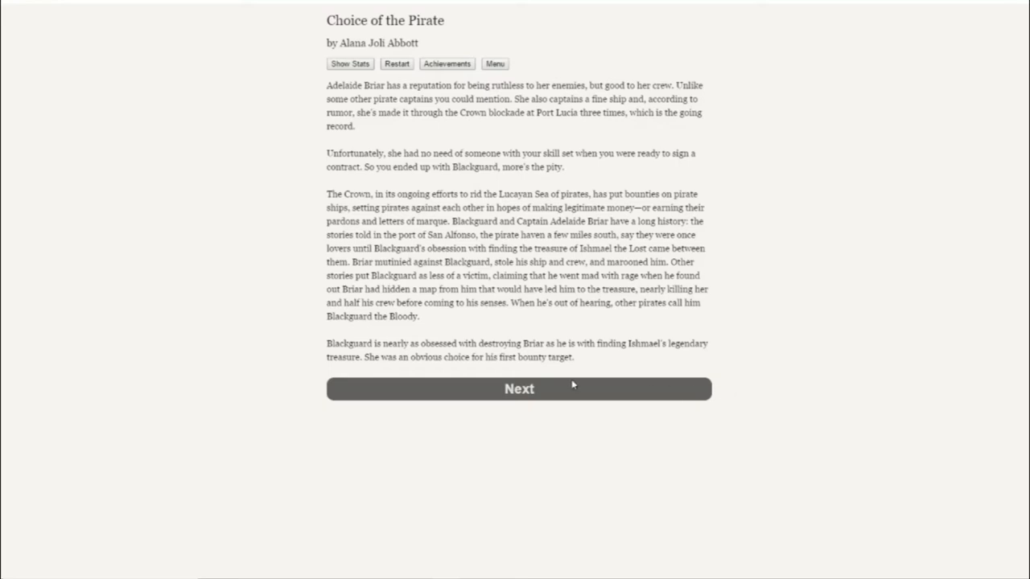
# Continue past the backstory of Briar rejecting you and Blackguard hunting her bounty.
pyautogui.click(519, 389)
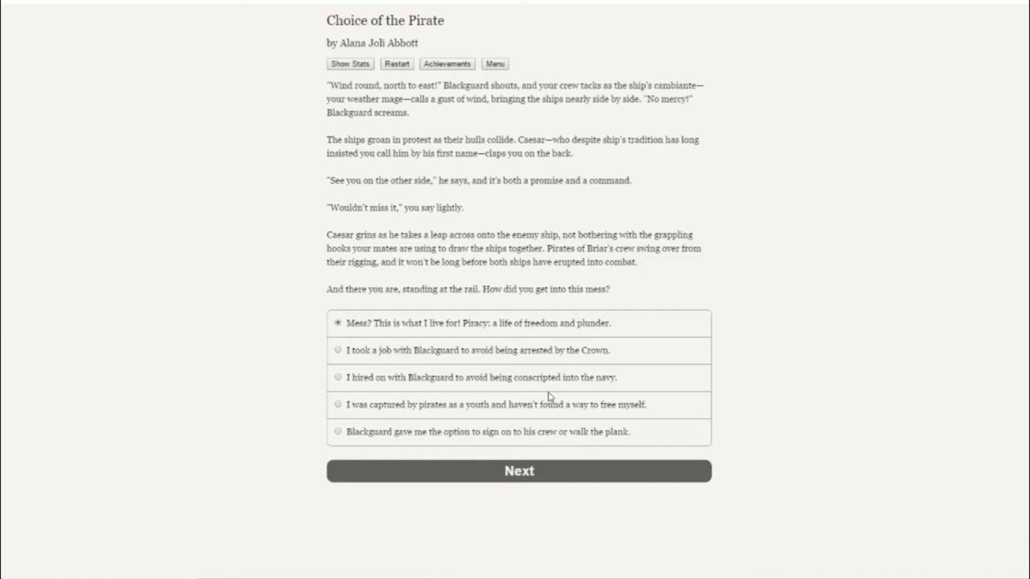
pyautogui.moveTo(531, 385)
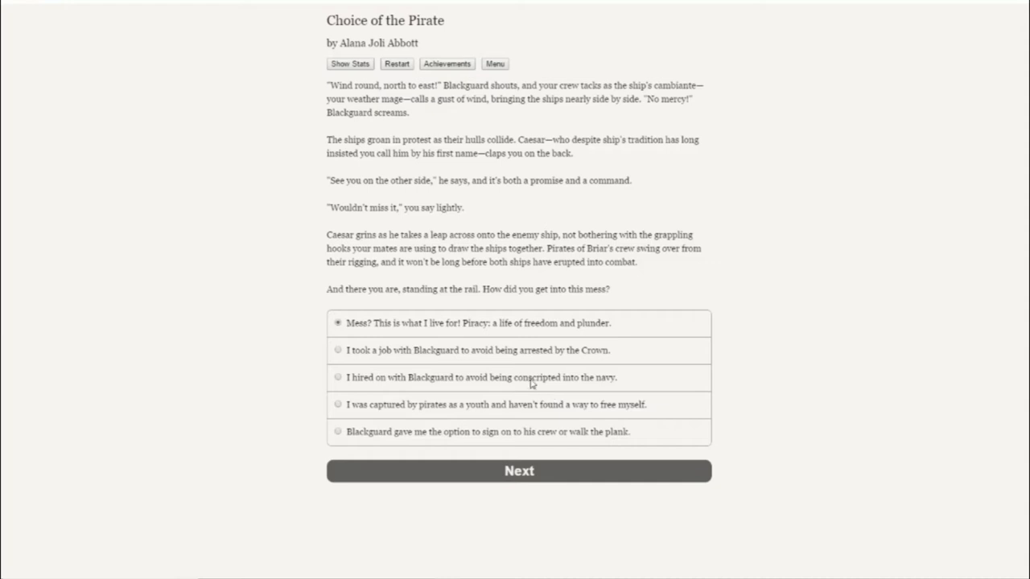
pyautogui.moveTo(564, 524)
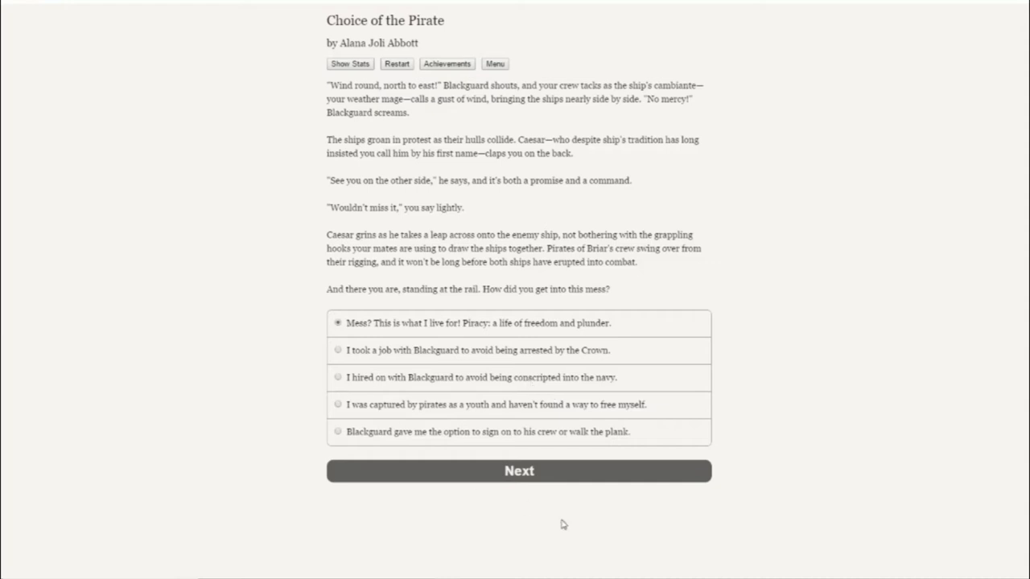
# Submit hiring on to avoid navy conscription, then call Blackguard an unskilled pirate.
pyautogui.click(518, 471)
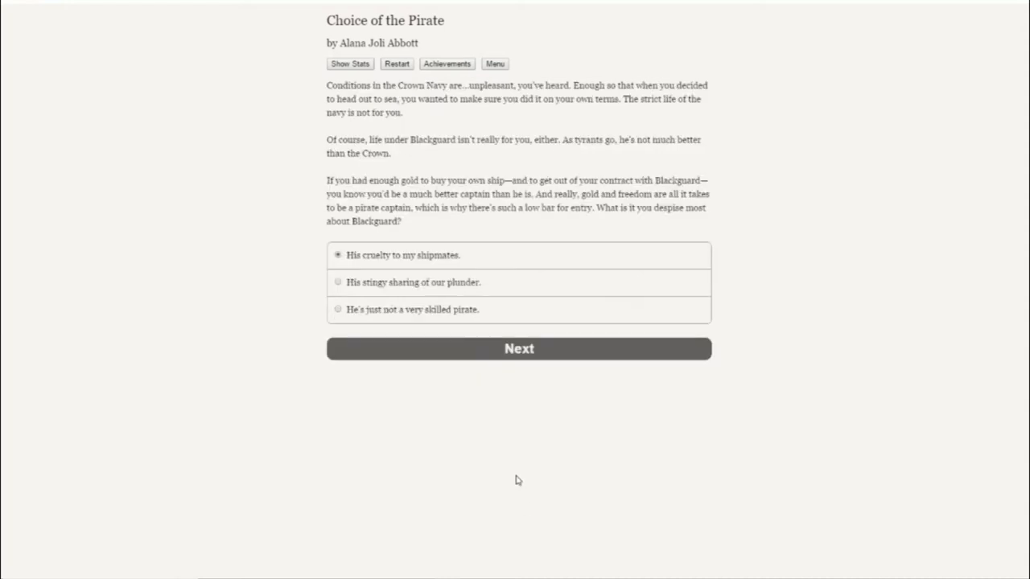
pyautogui.moveTo(926, 414)
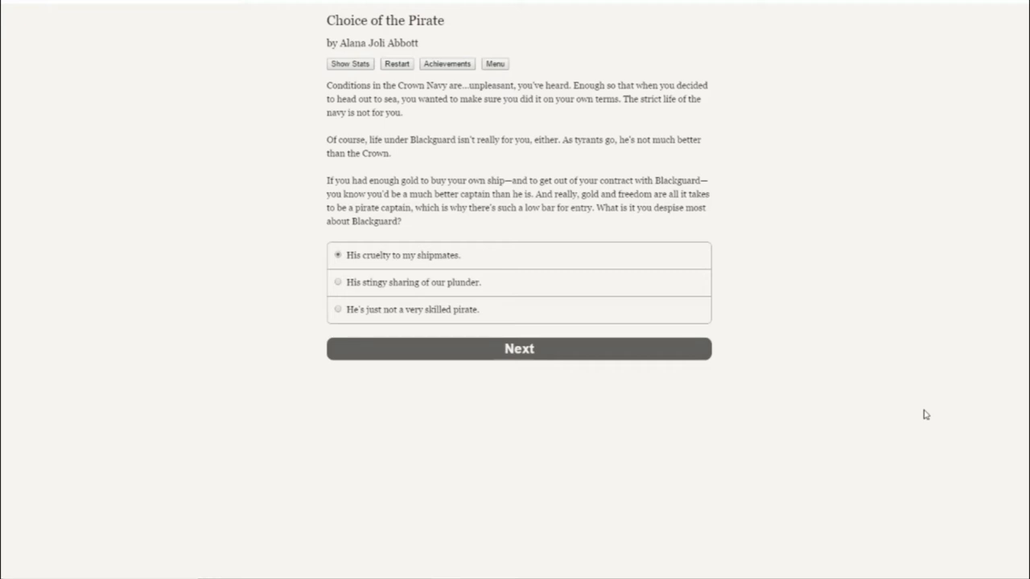
pyautogui.moveTo(378, 309)
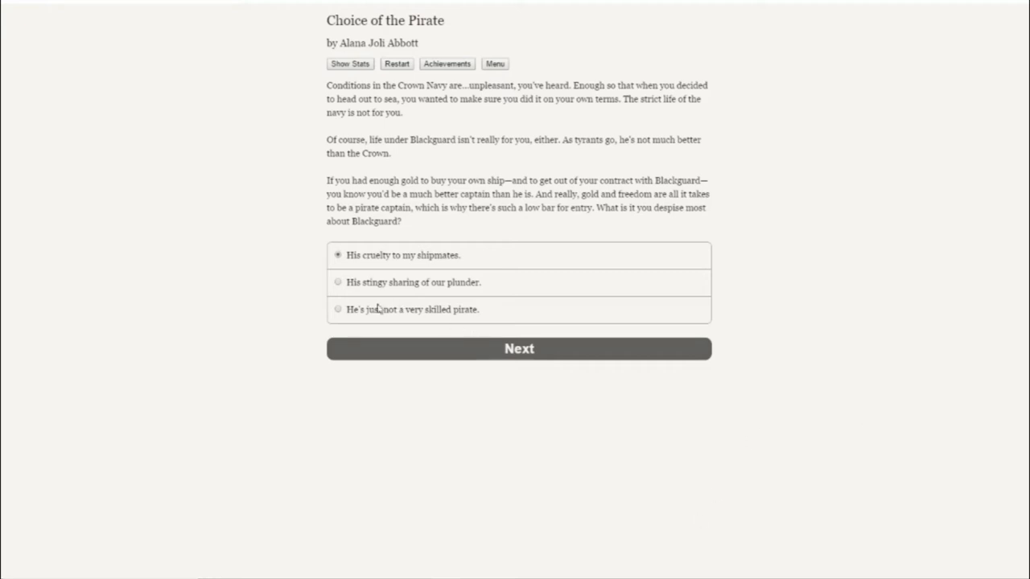
pyautogui.click(519, 348)
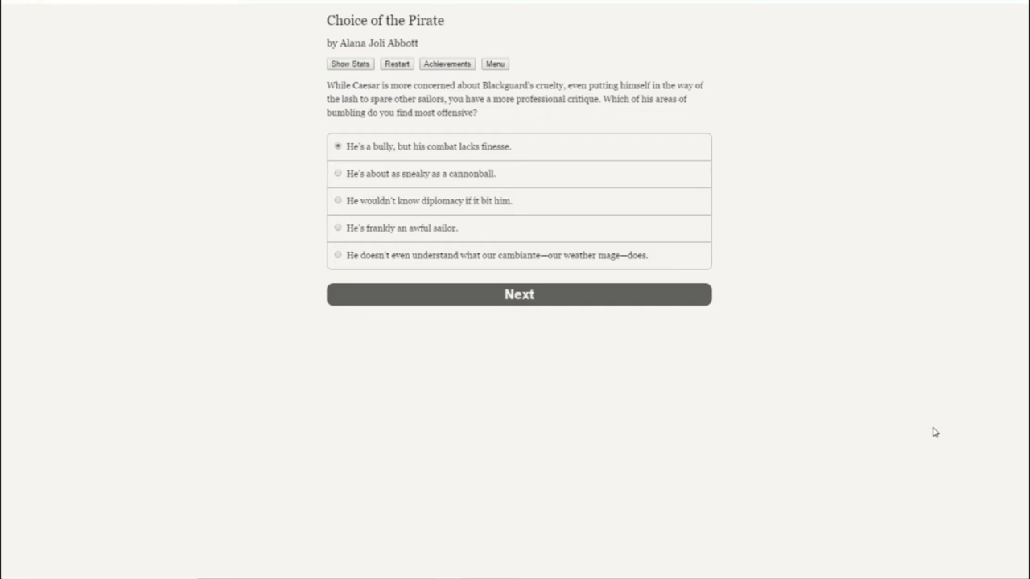
pyautogui.moveTo(284, 363)
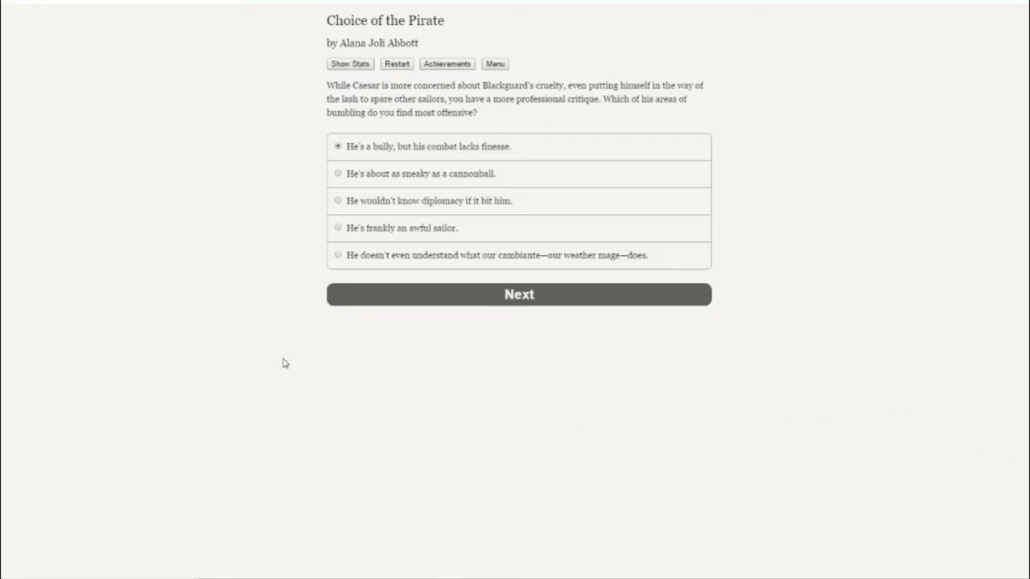
pyautogui.moveTo(264, 243)
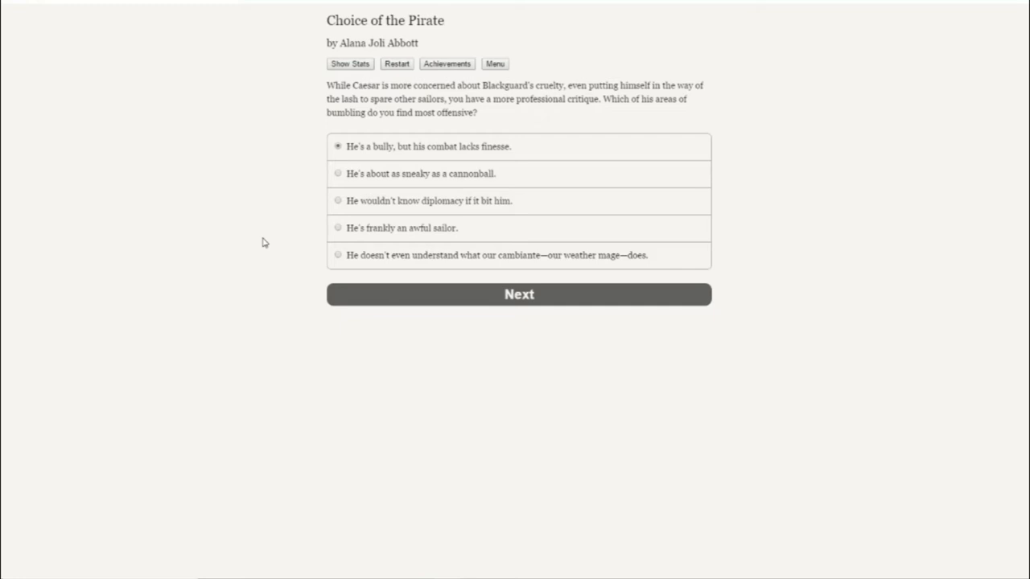
pyautogui.moveTo(480, 295)
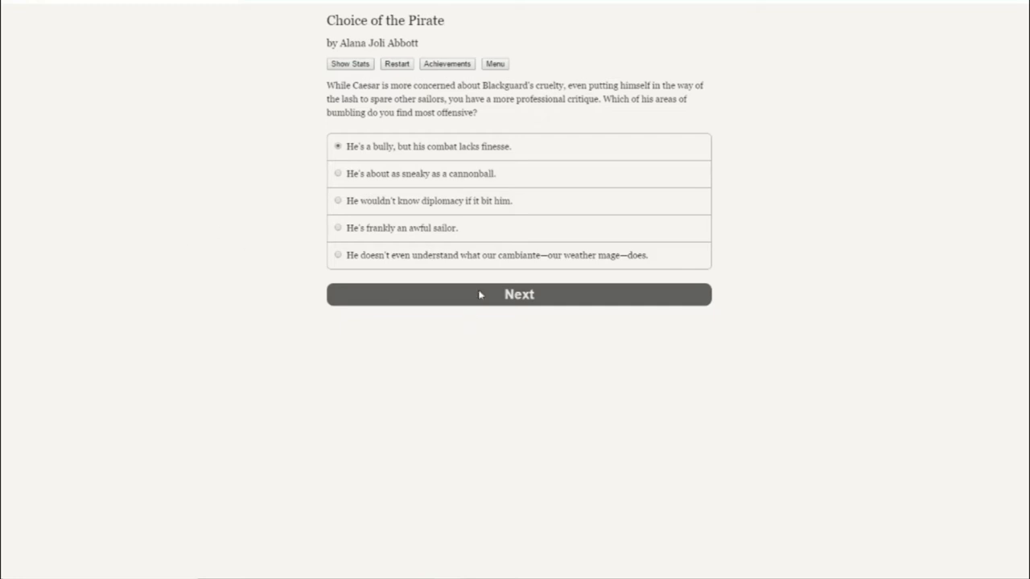
# Submit the critique that Blackguard is a bully whose combat lacks finesse.
pyautogui.click(519, 293)
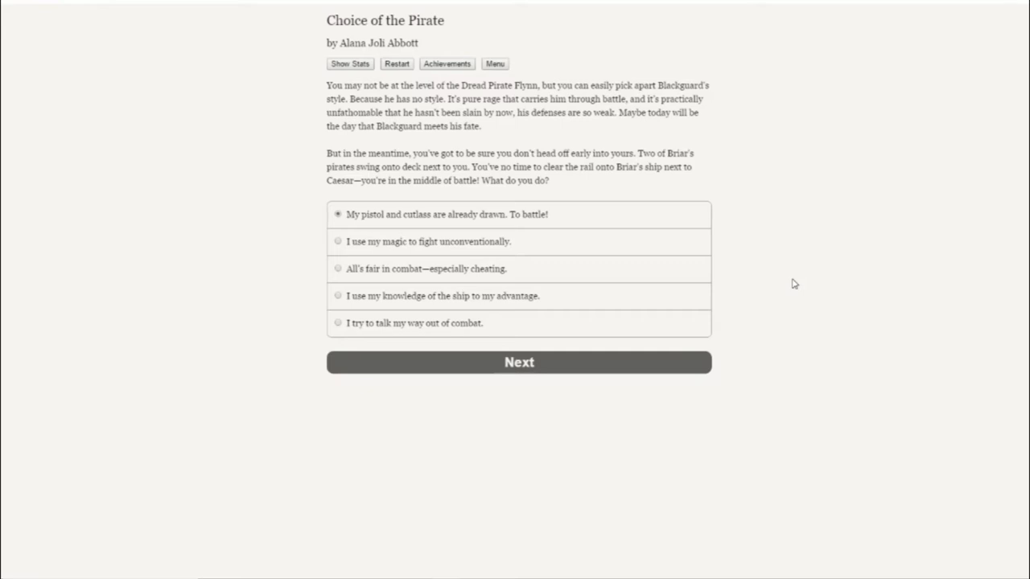
pyautogui.moveTo(780, 275)
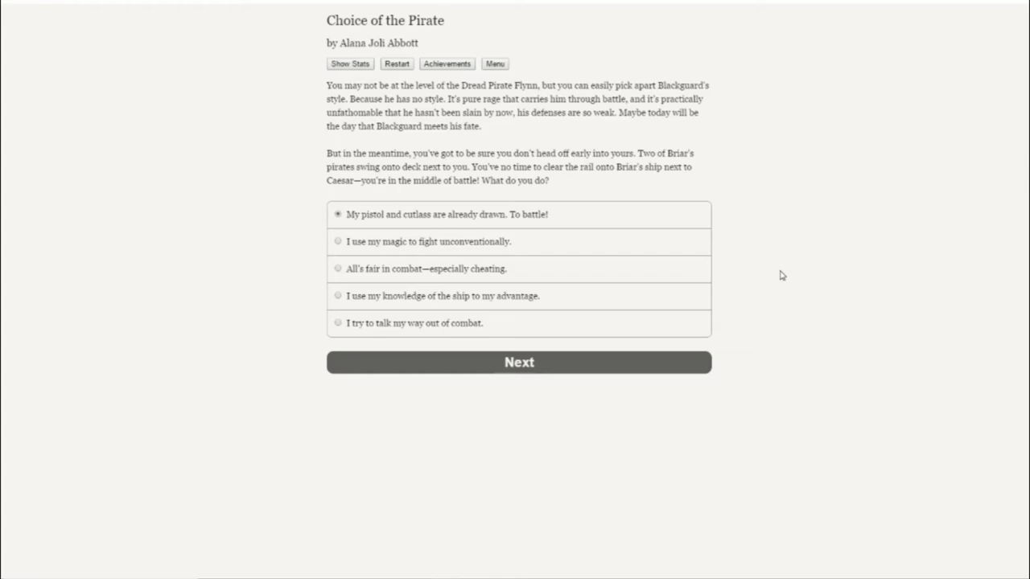
pyautogui.moveTo(356, 276)
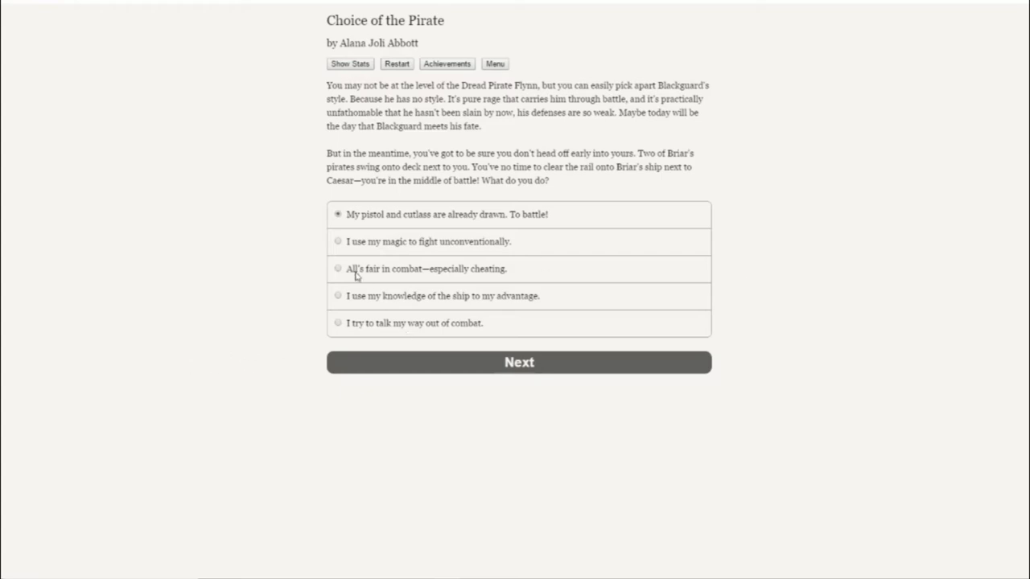
# Fight Briar's boarding pirates using your knowledge of the ship.
pyautogui.click(338, 295)
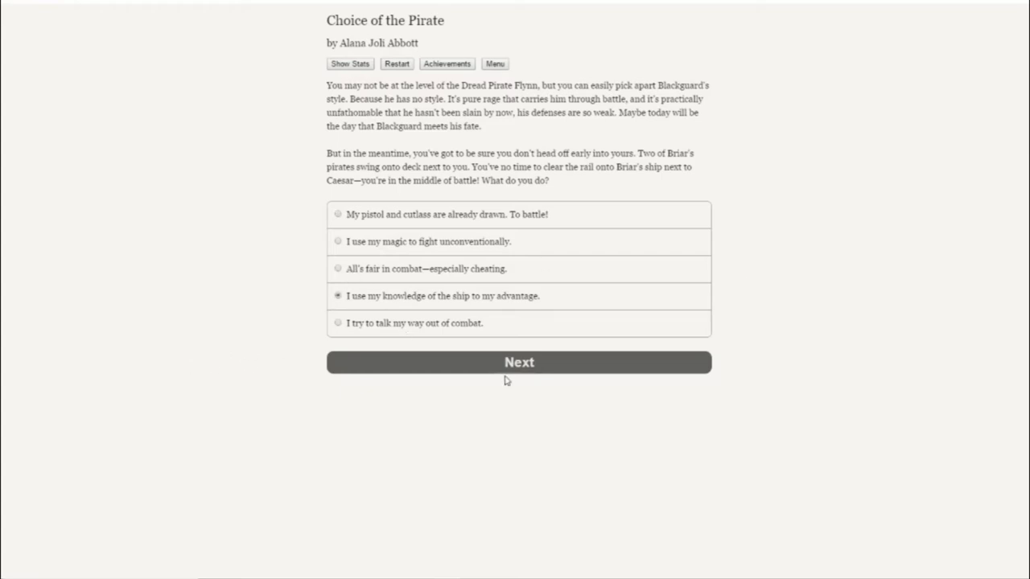
pyautogui.click(519, 362)
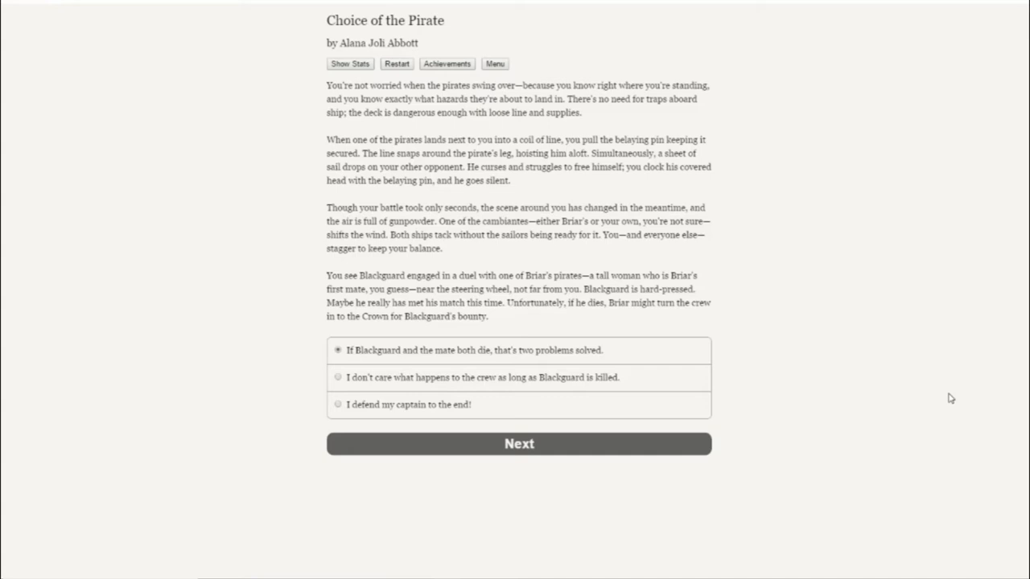
pyautogui.moveTo(555, 455)
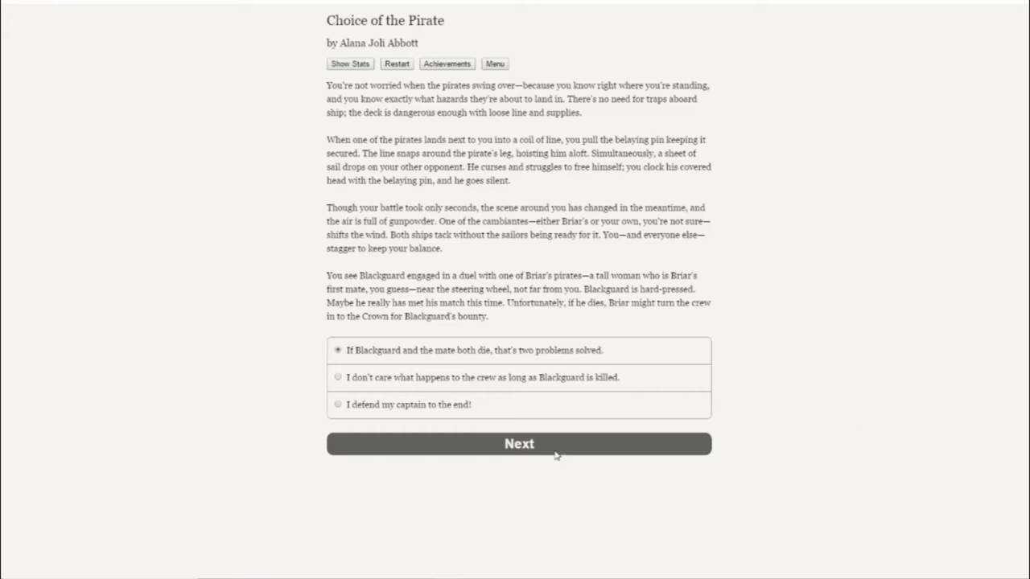
# Confirm hoping Blackguard and Briar's first mate both die.
pyautogui.click(519, 443)
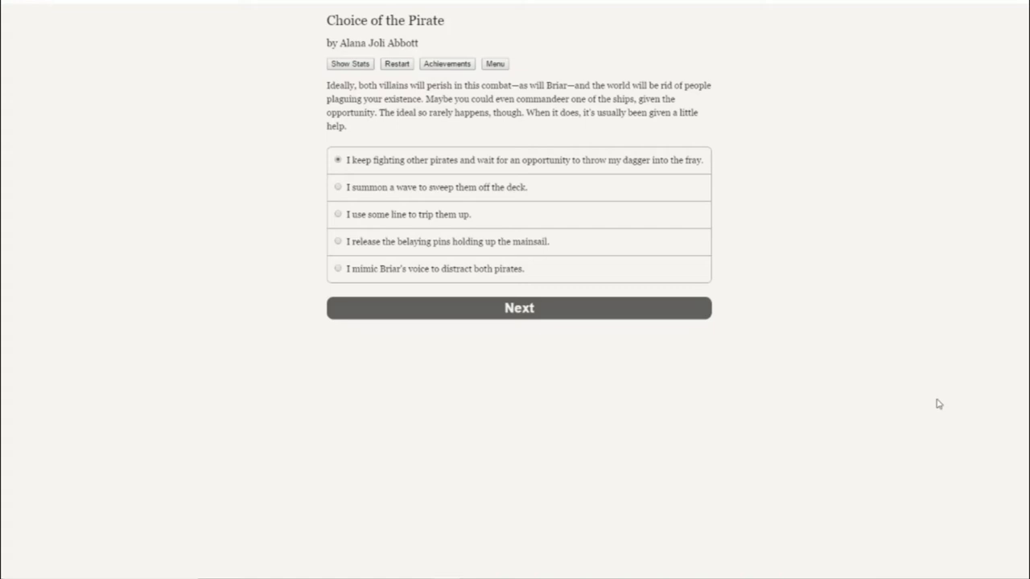
pyautogui.moveTo(347, 194)
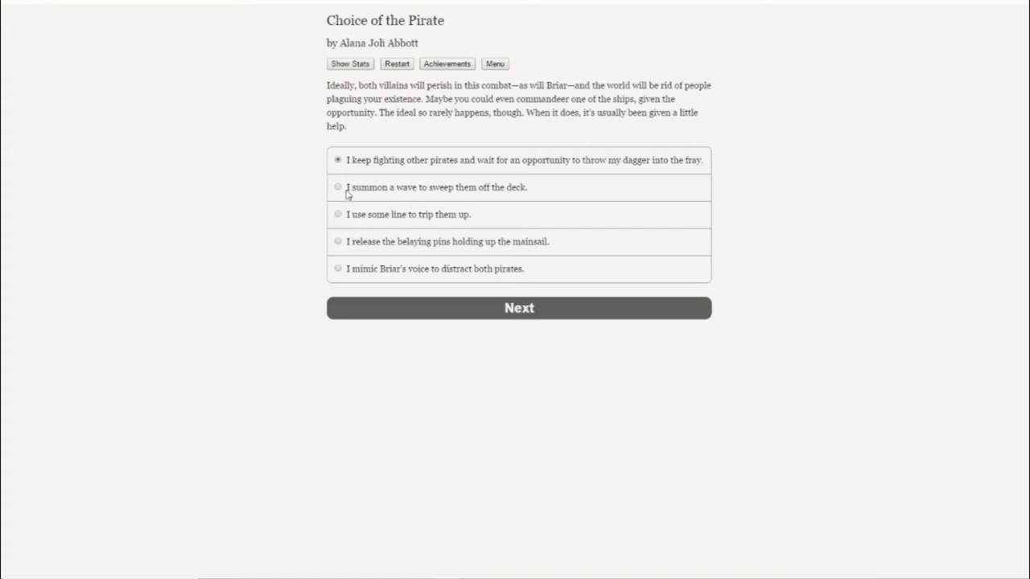
# Summon a wave to sweep Blackguard and the first mate off the deck.
pyautogui.click(338, 187)
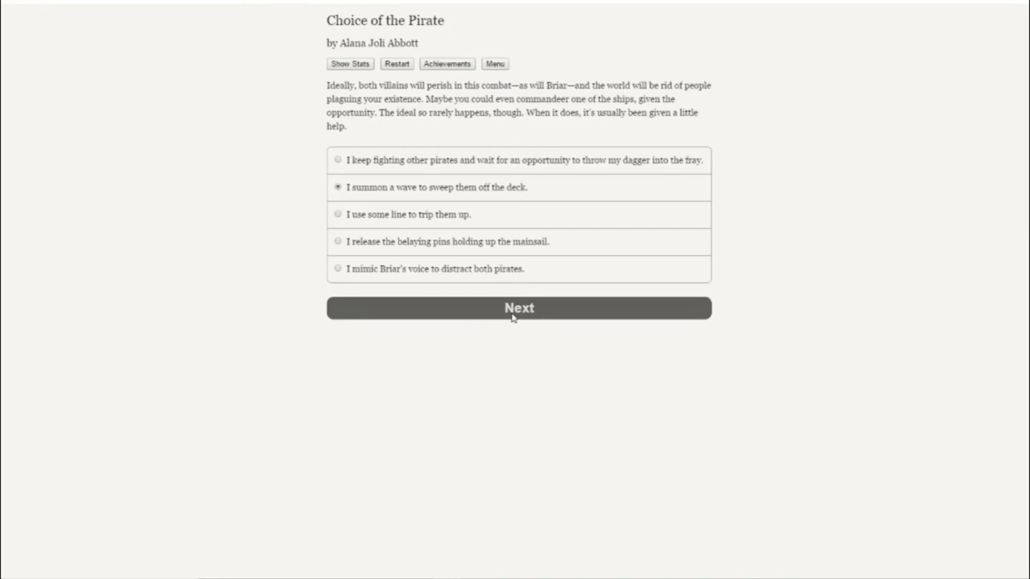
pyautogui.click(519, 308)
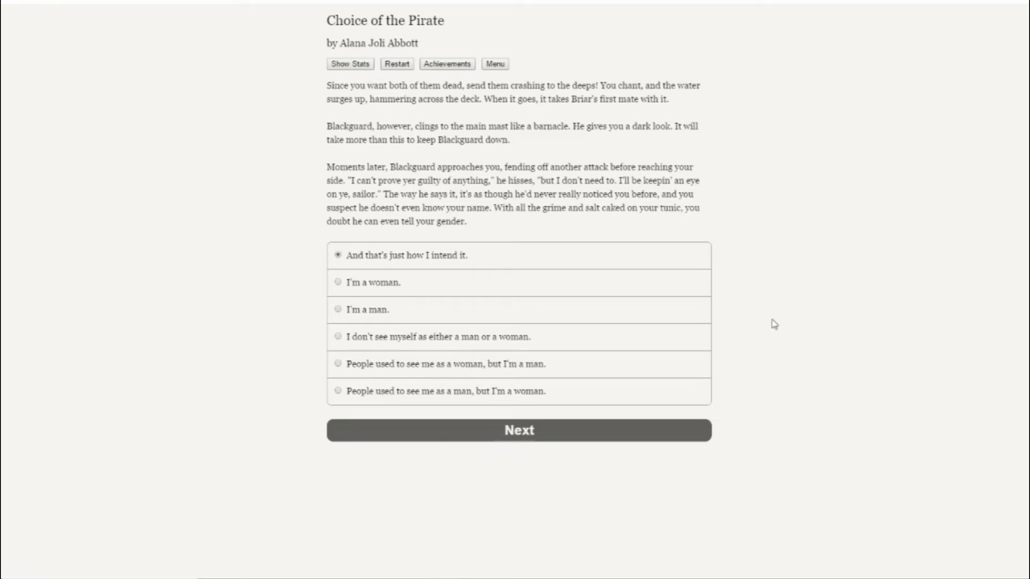
pyautogui.moveTo(409, 309)
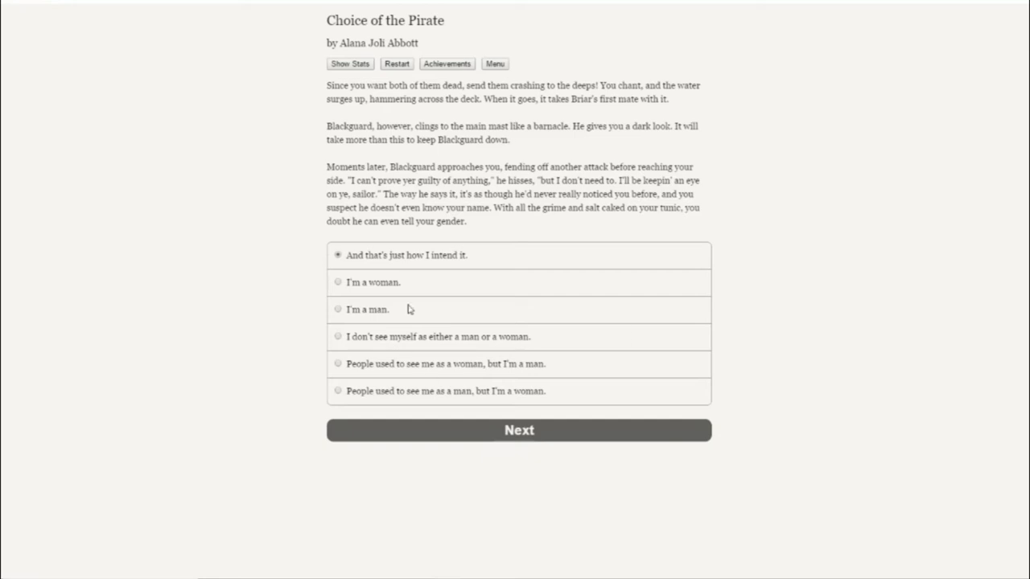
# Keep the reply to Blackguard, reject the offered names, and enter Creina as given name.
pyautogui.click(519, 430)
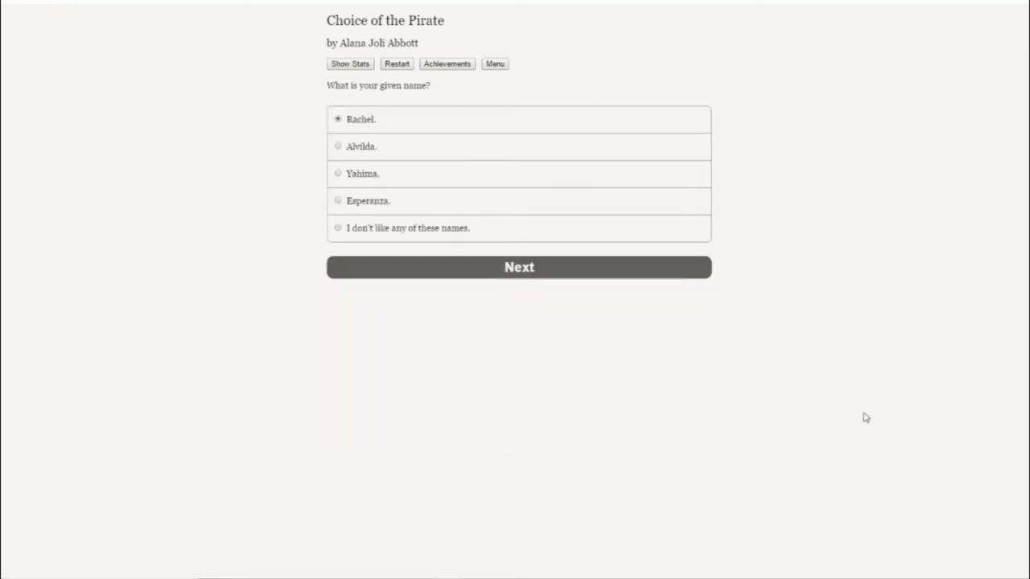
pyautogui.moveTo(945, 402)
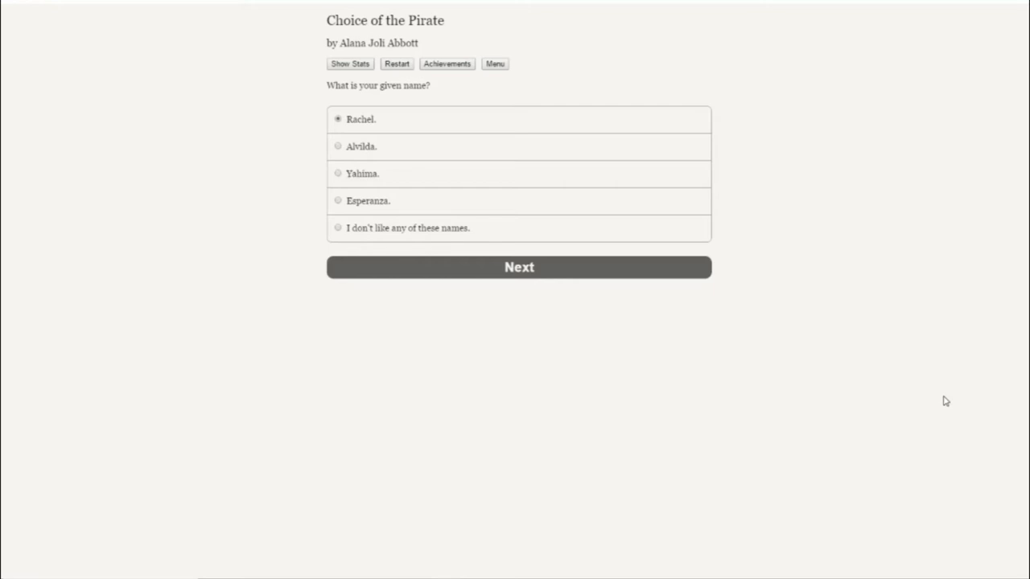
pyautogui.moveTo(415, 234)
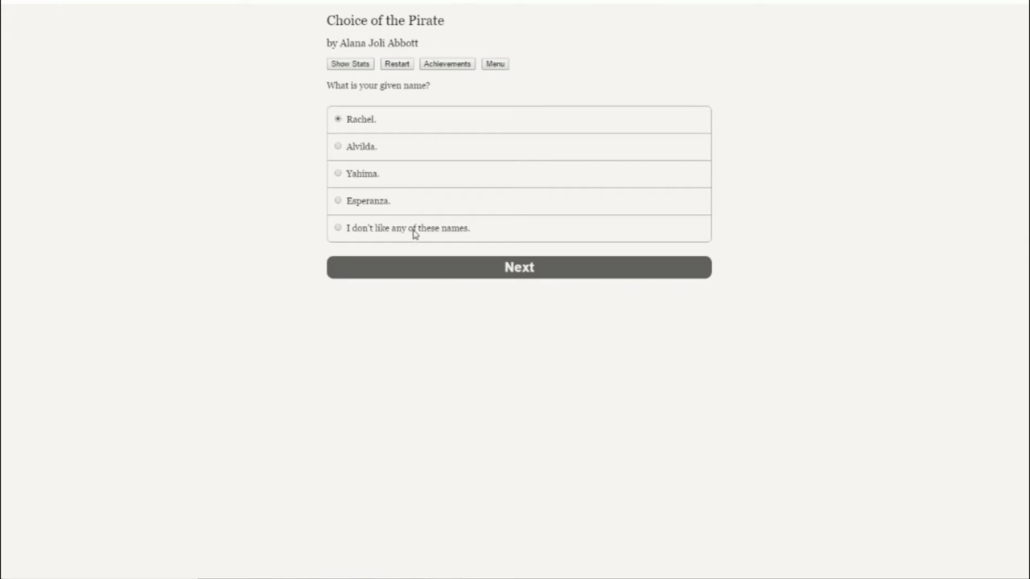
pyautogui.click(337, 228)
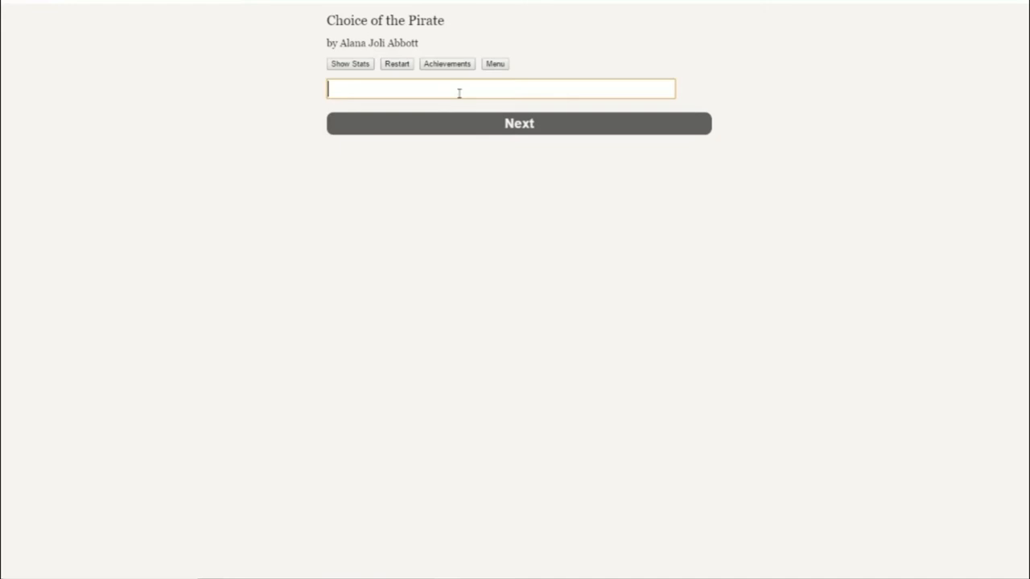
pyautogui.write('Creina')
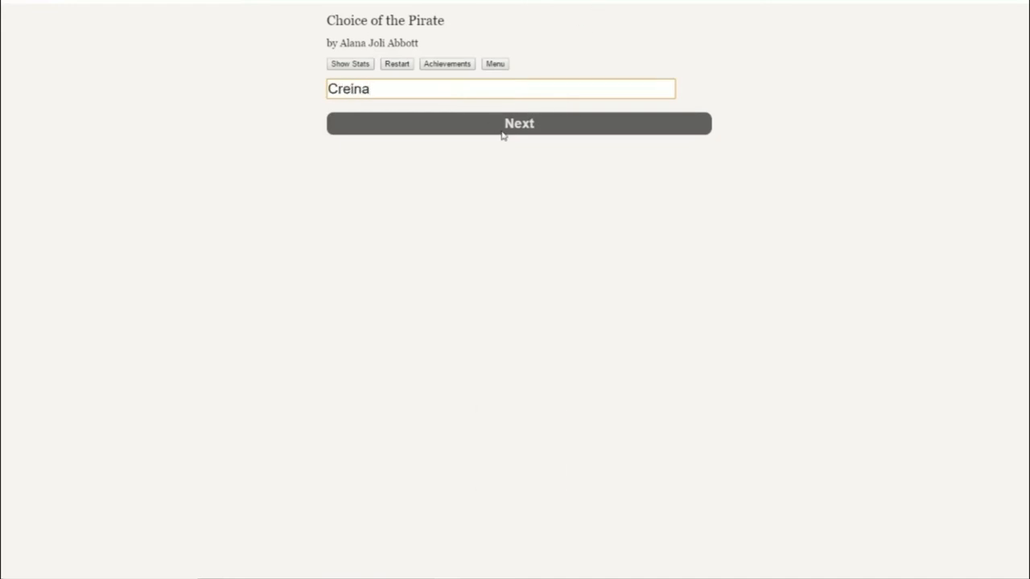
pyautogui.click(518, 123)
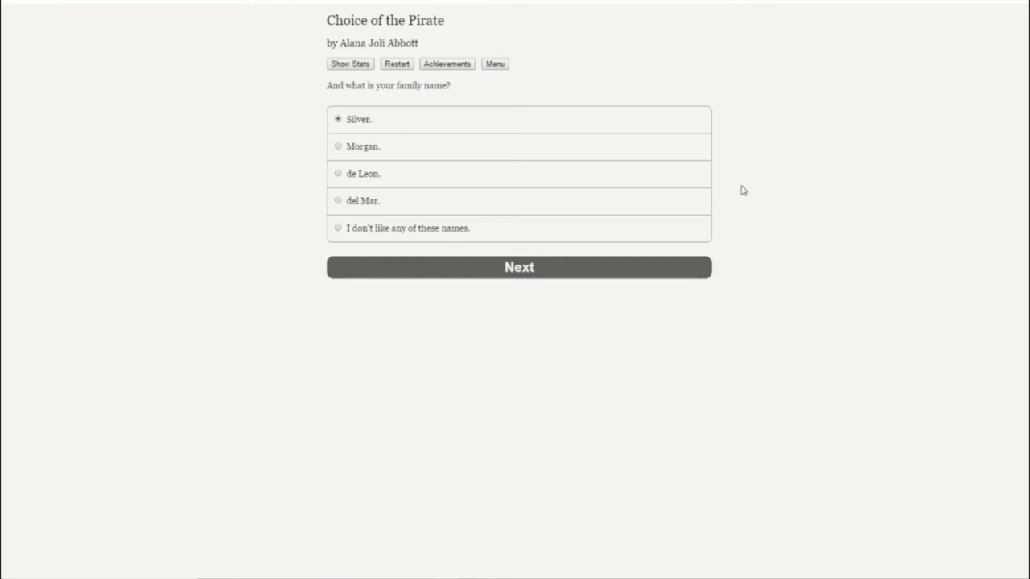
# Keep Silver as the family name and choose going below deck to save the crew.
pyautogui.click(519, 267)
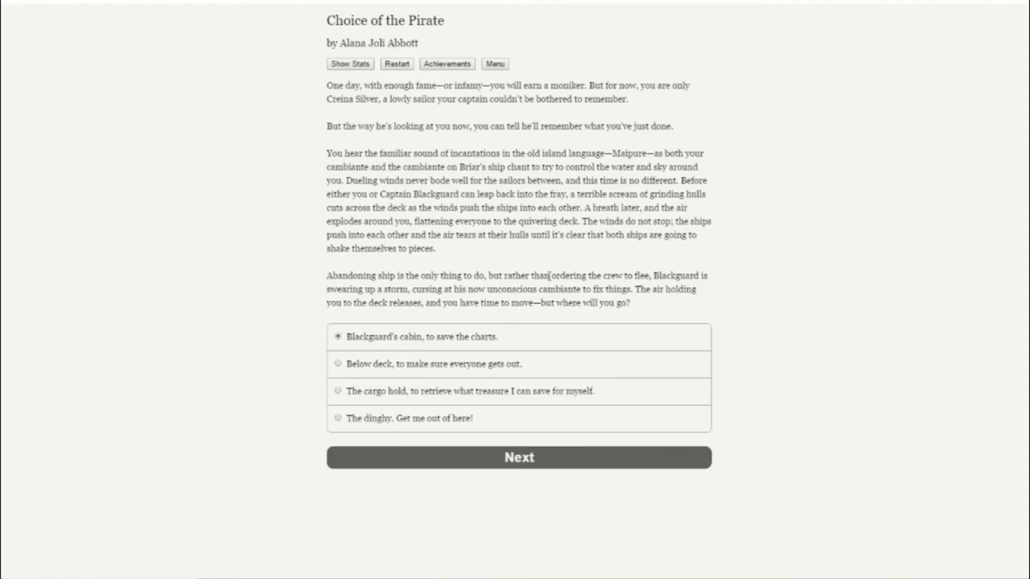
pyautogui.moveTo(765, 262)
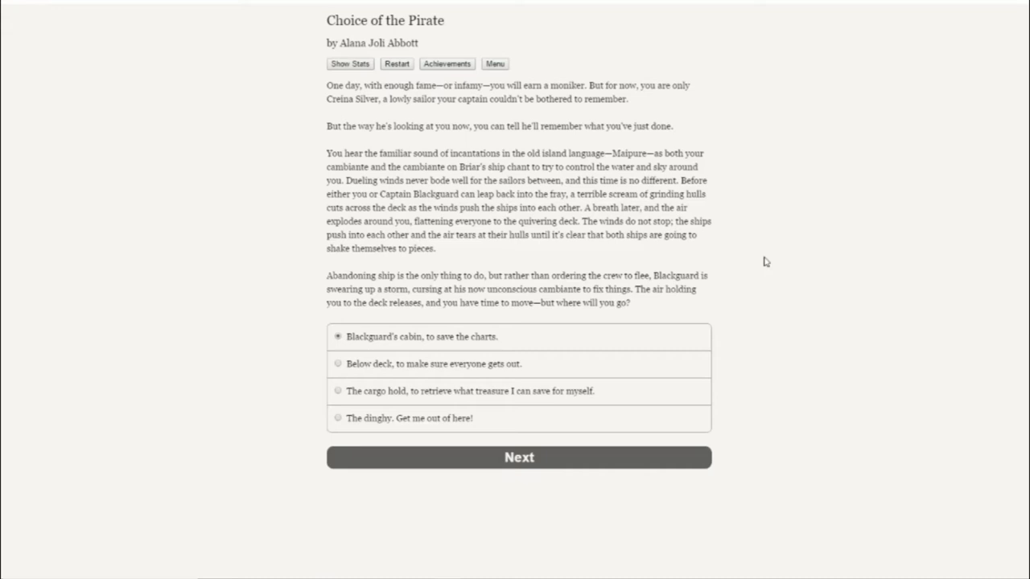
pyautogui.moveTo(472, 389)
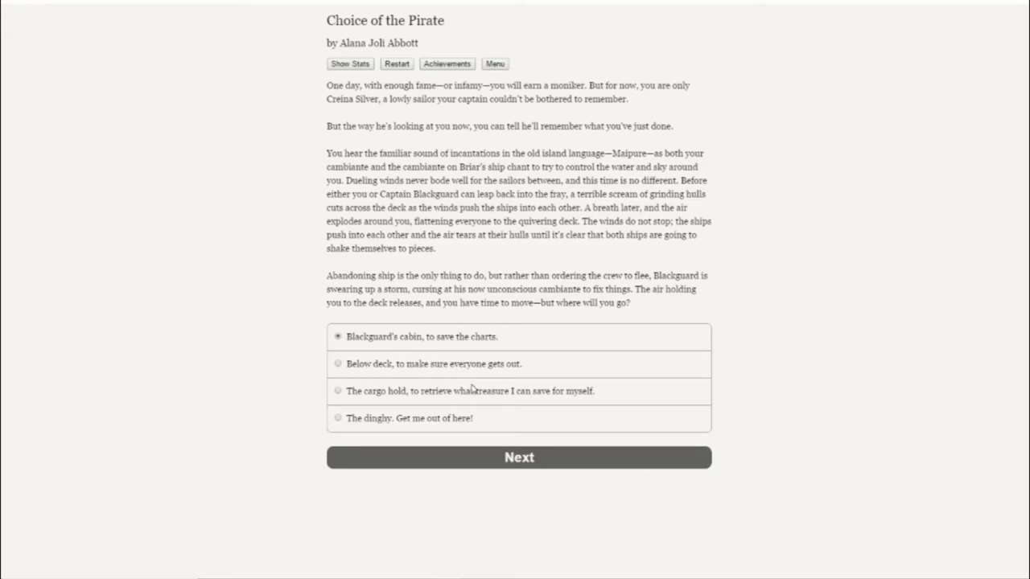
pyautogui.click(338, 363)
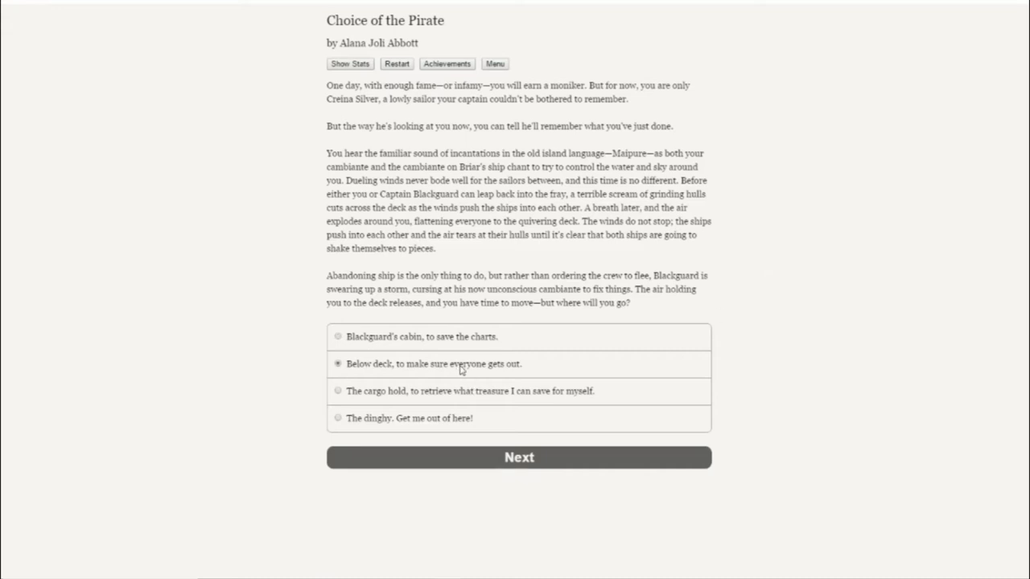
pyautogui.moveTo(610, 477)
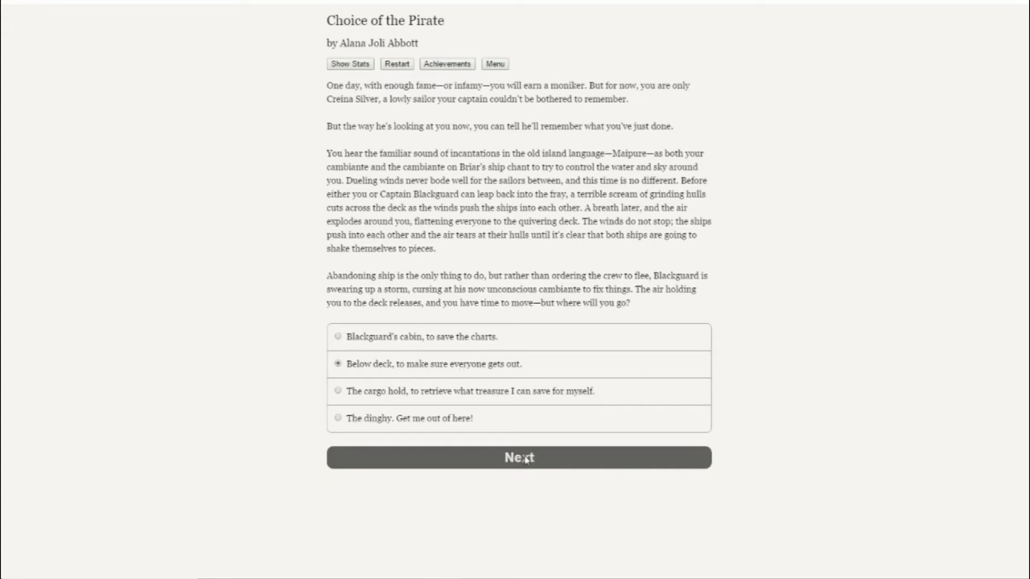
# Confirm going below deck, then choose to force the unresponsive cook above.
pyautogui.click(519, 457)
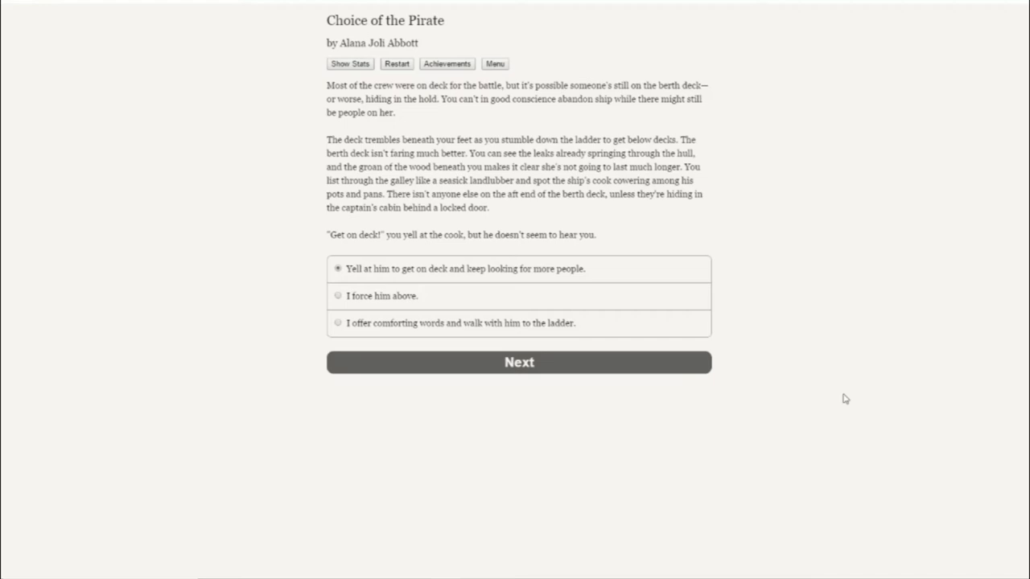
pyautogui.moveTo(717, 363)
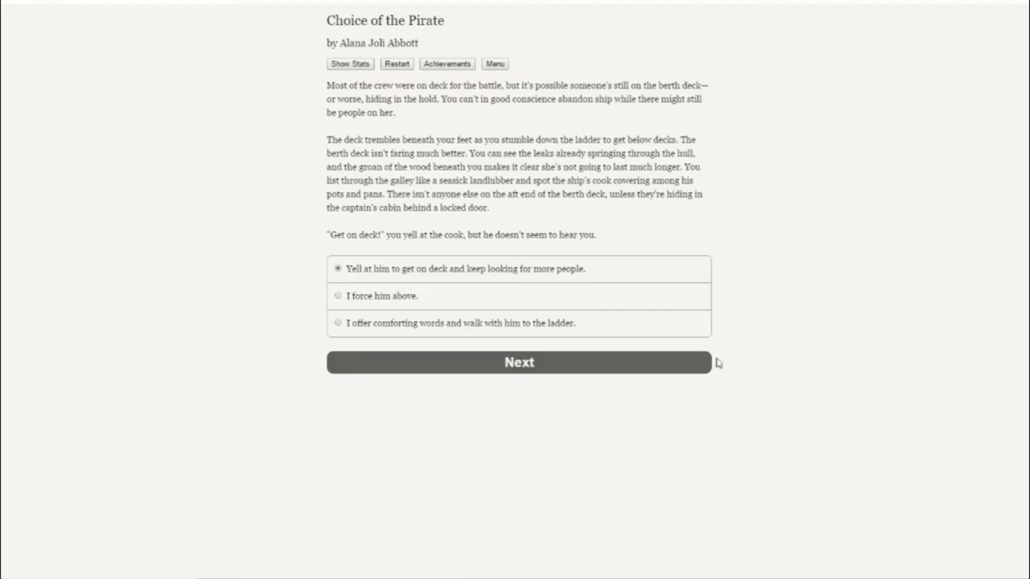
pyautogui.click(519, 362)
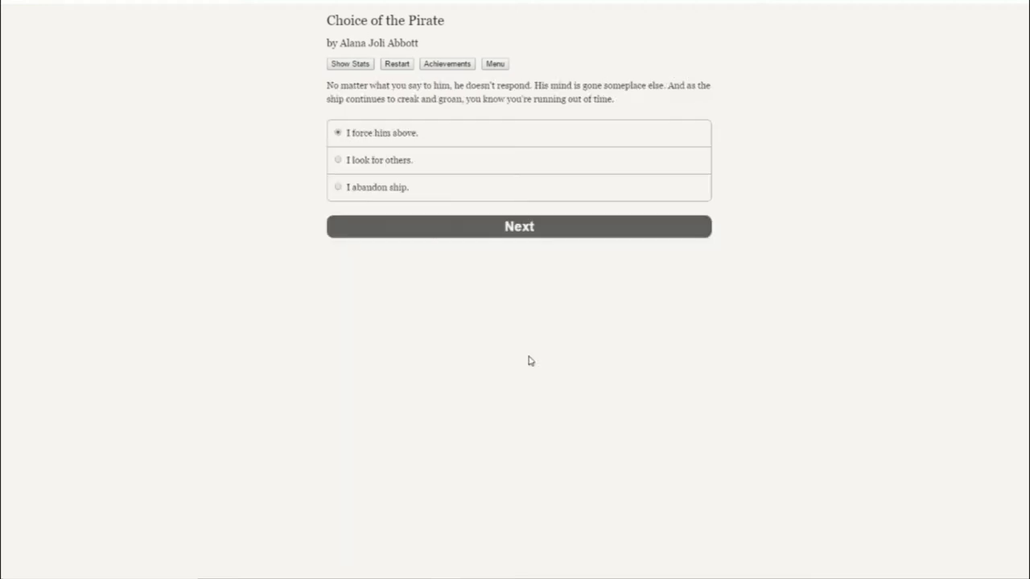
pyautogui.moveTo(897, 347)
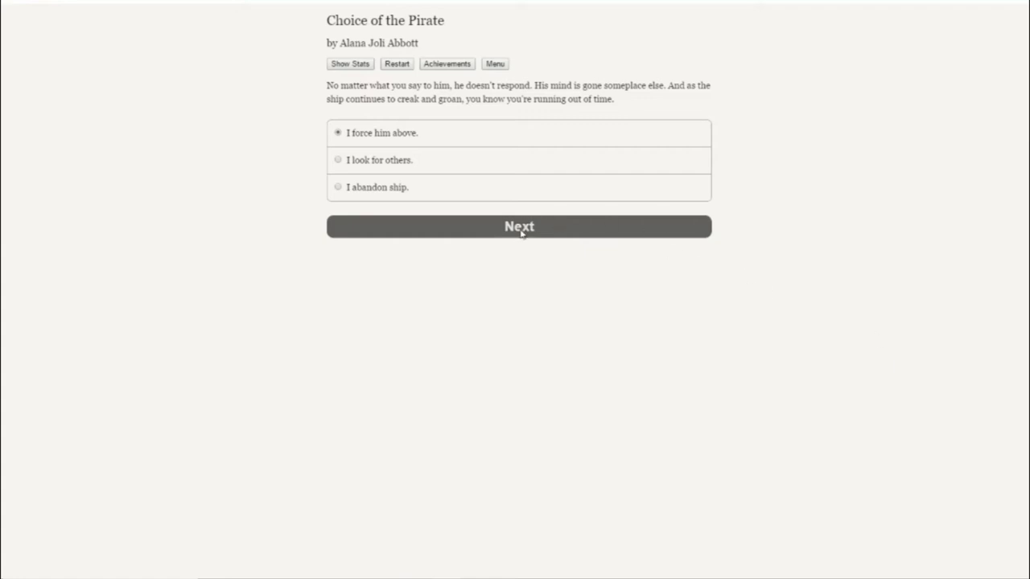
# Submit the choice to force the cook above and follow the dinghy toward San Alfonso.
pyautogui.click(518, 226)
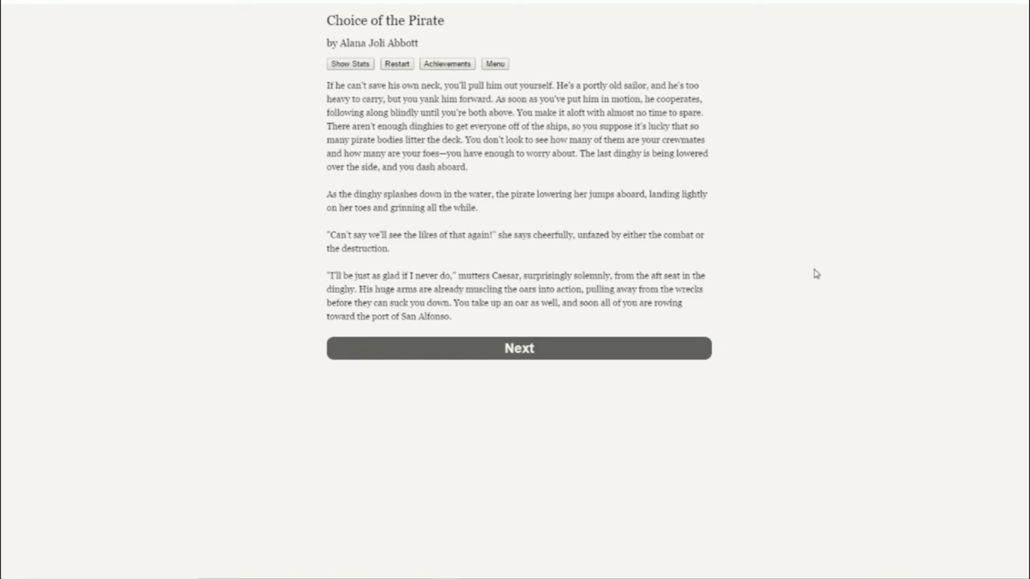
pyautogui.moveTo(474, 380)
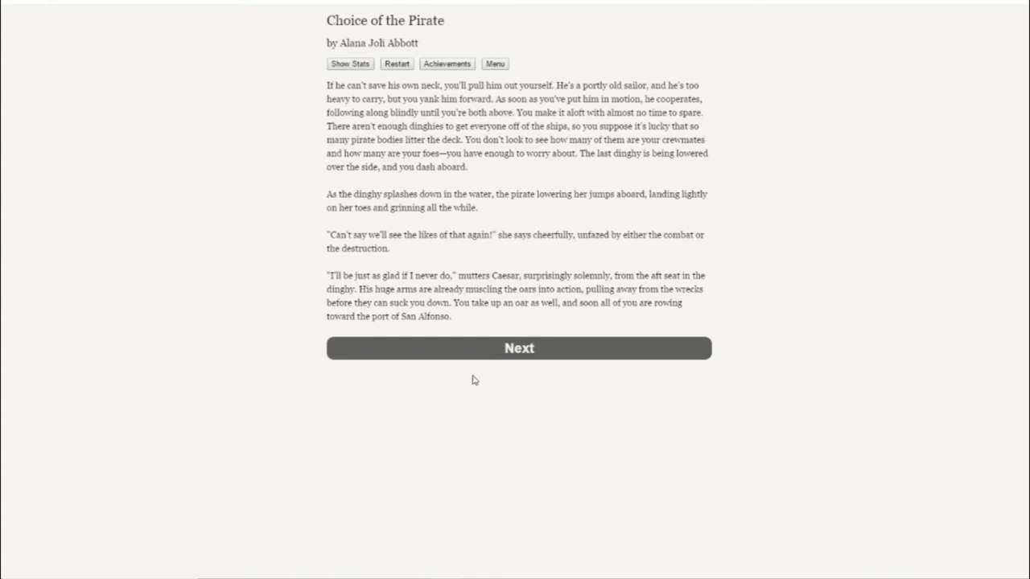
# Continue to the dinghy reaching port, where Blackguard spots Creina and Chapter One ends.
pyautogui.click(518, 347)
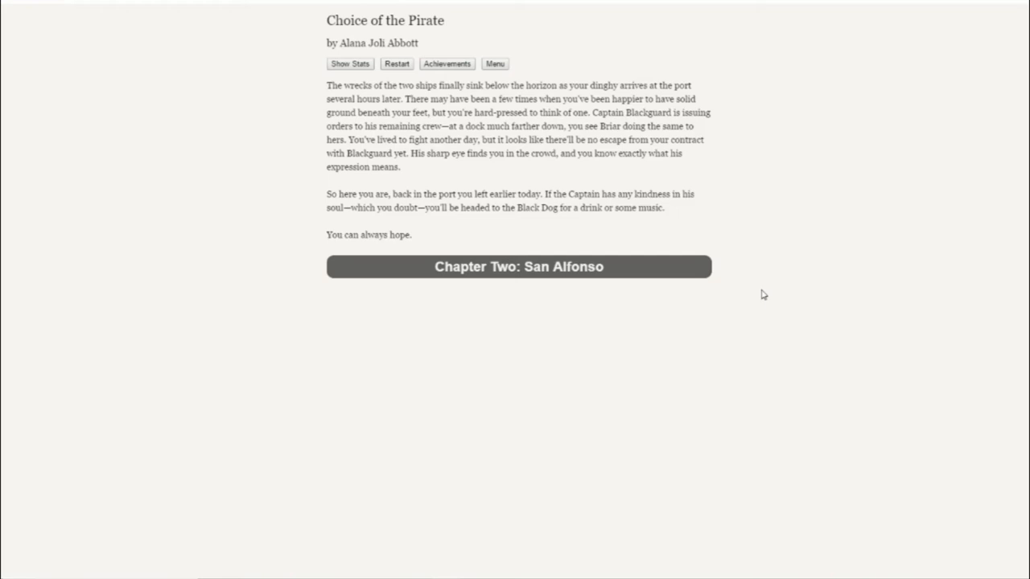
# Start 'Chapter Two: San Alfonso' and select the Library of Alexander as favourite place.
pyautogui.click(518, 266)
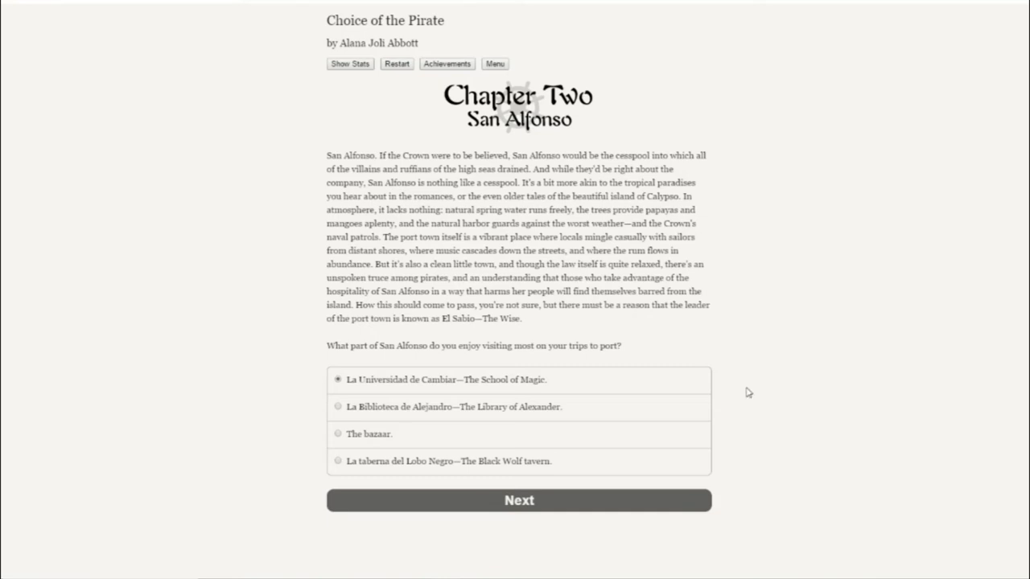
pyautogui.moveTo(751, 402)
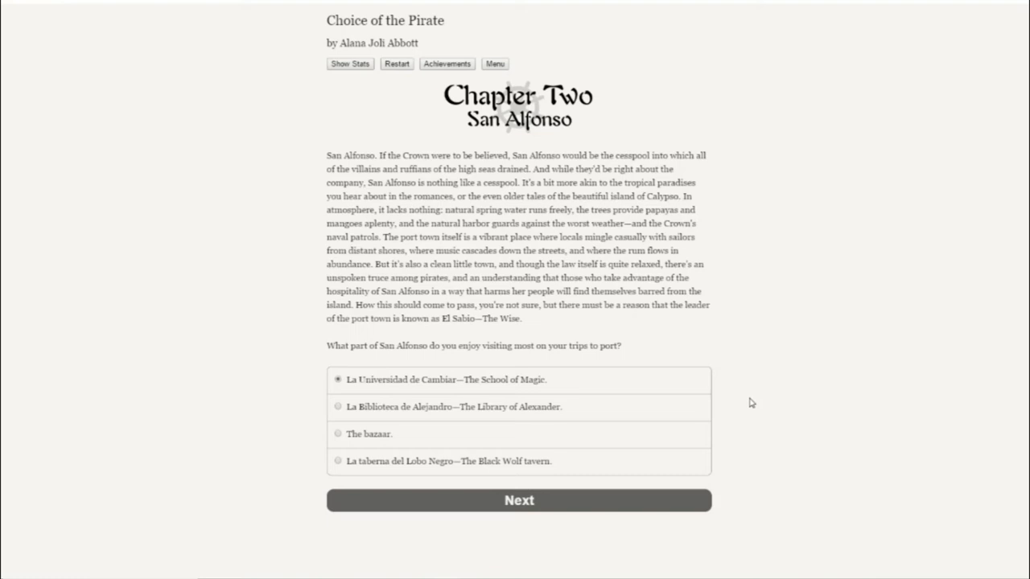
pyautogui.moveTo(525, 412)
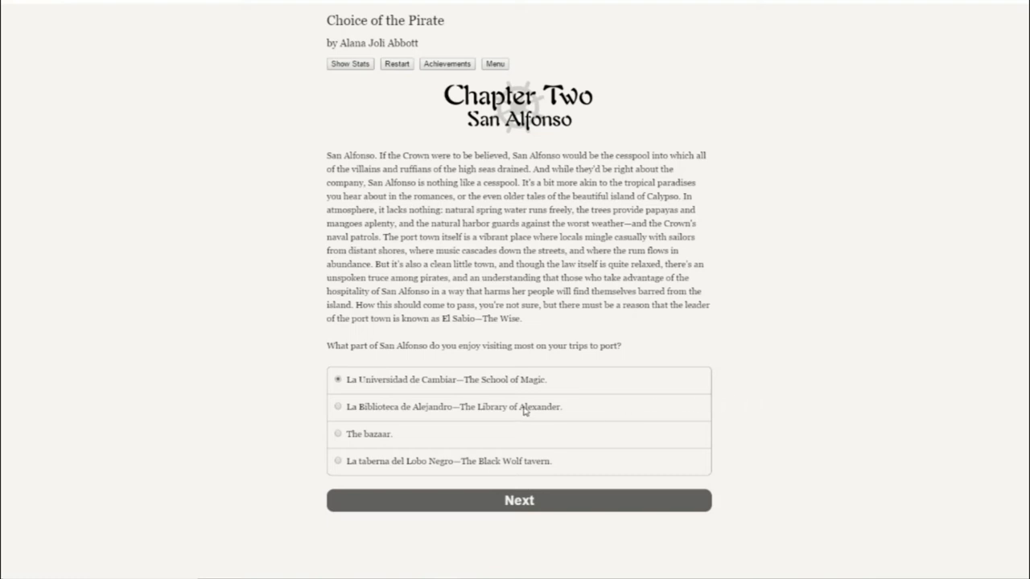
pyautogui.click(338, 406)
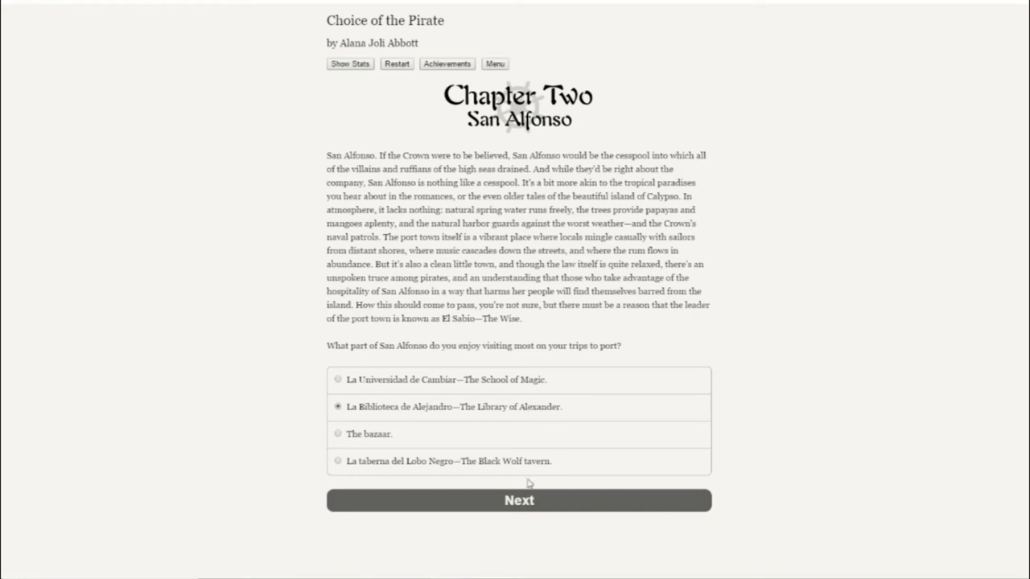
# Submit the Library of Alexander choice and read about its chess-playing librarian.
pyautogui.click(519, 501)
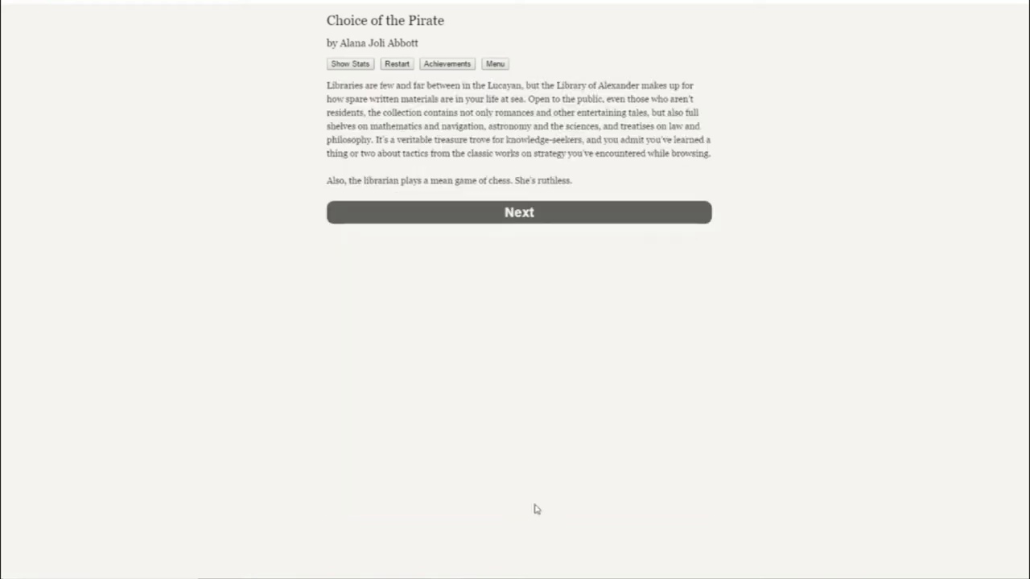
pyautogui.moveTo(889, 452)
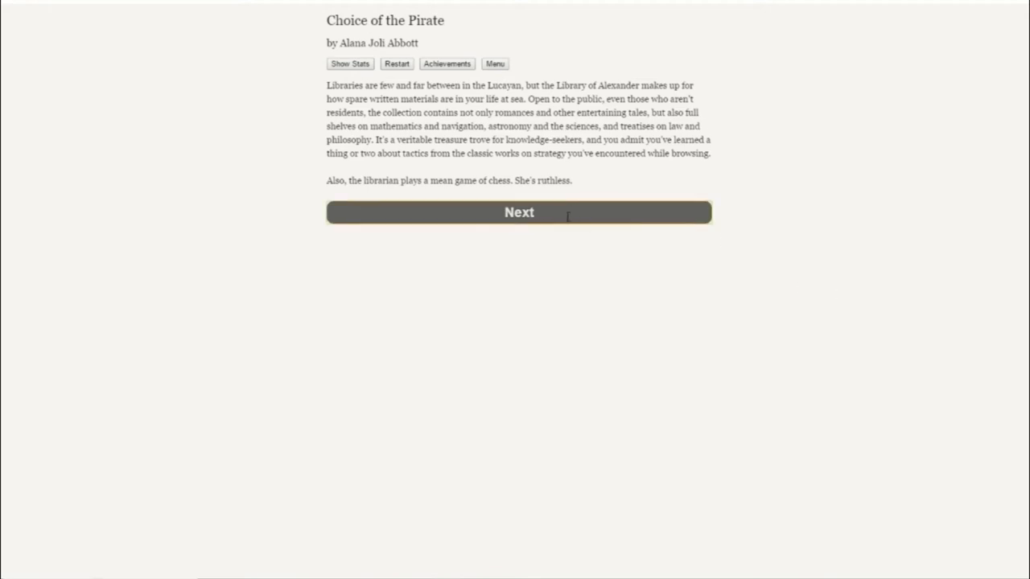
# Pass the library description and answer lovers with 'I don't trust anyone in my bed.'.
pyautogui.click(519, 212)
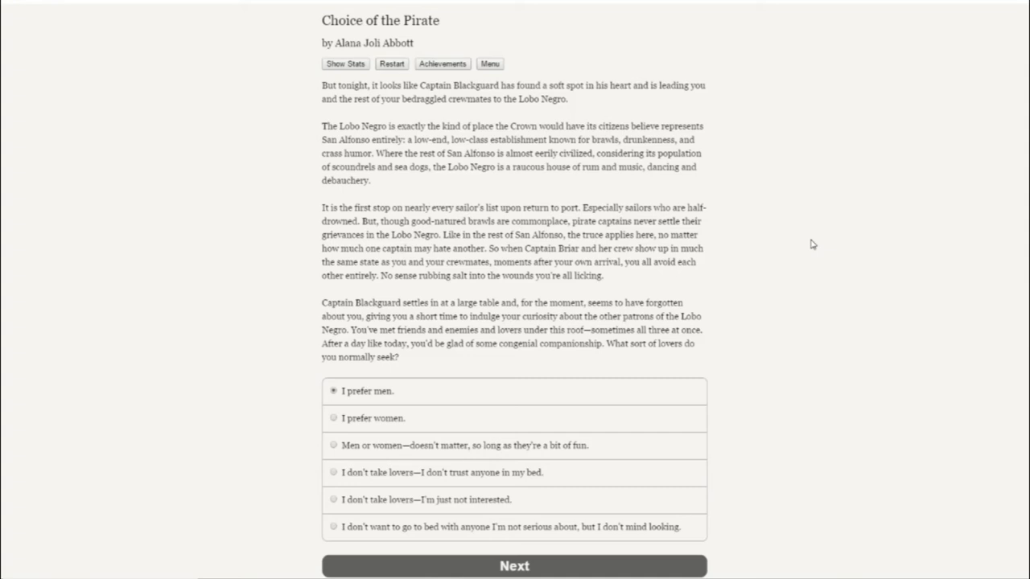
pyautogui.scroll(-3)
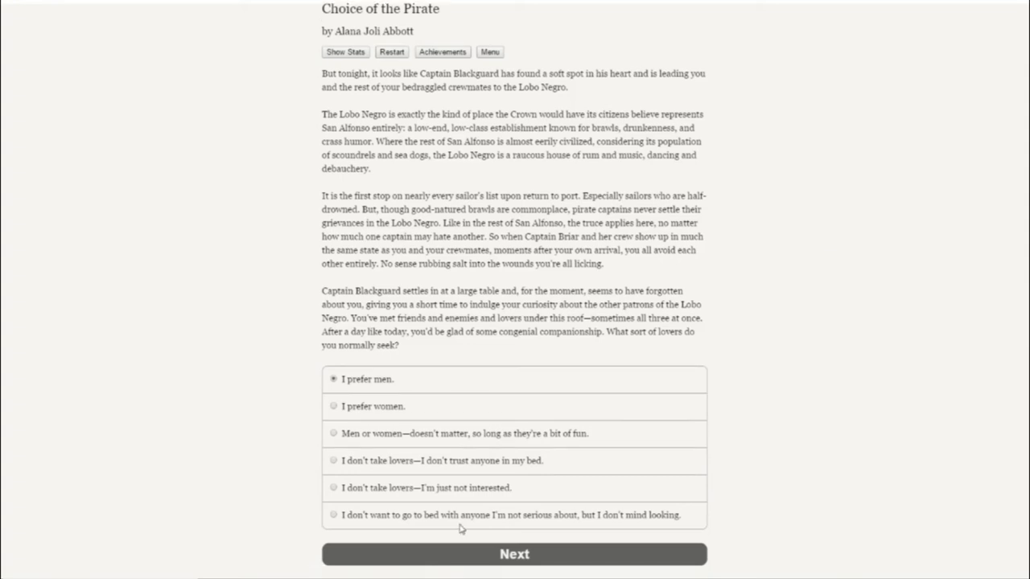
pyautogui.moveTo(650, 521)
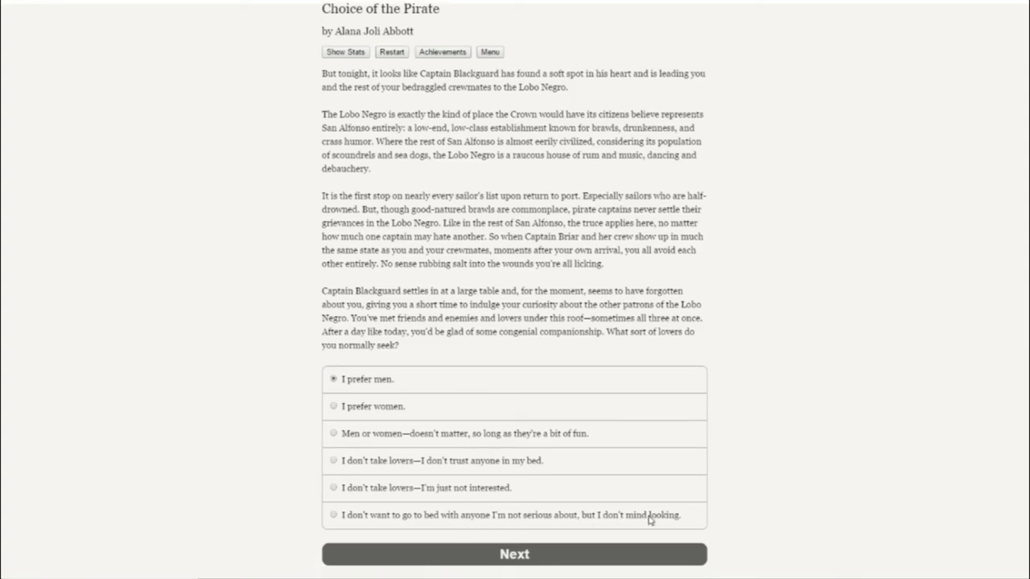
pyautogui.moveTo(664, 523)
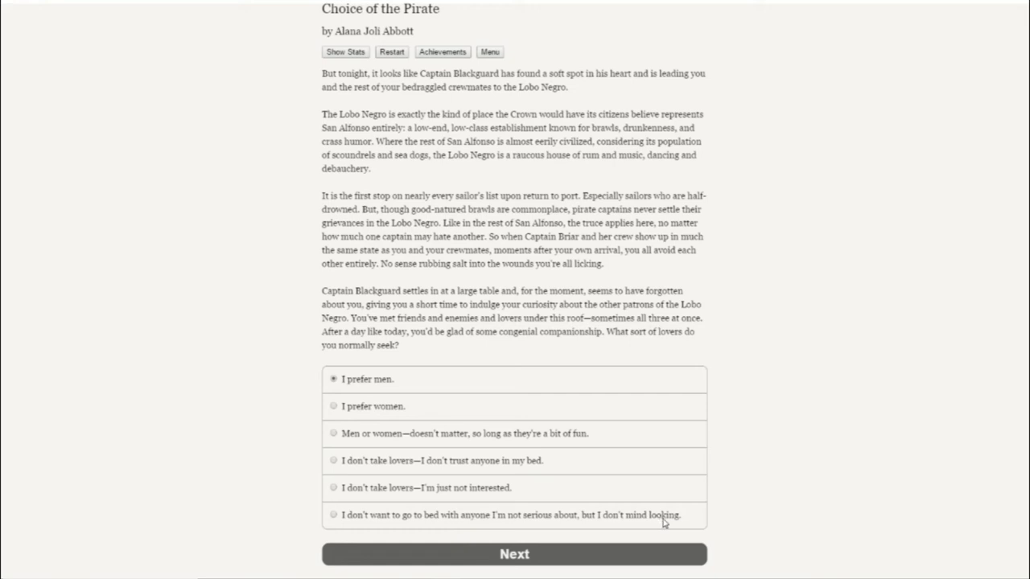
pyautogui.moveTo(721, 474)
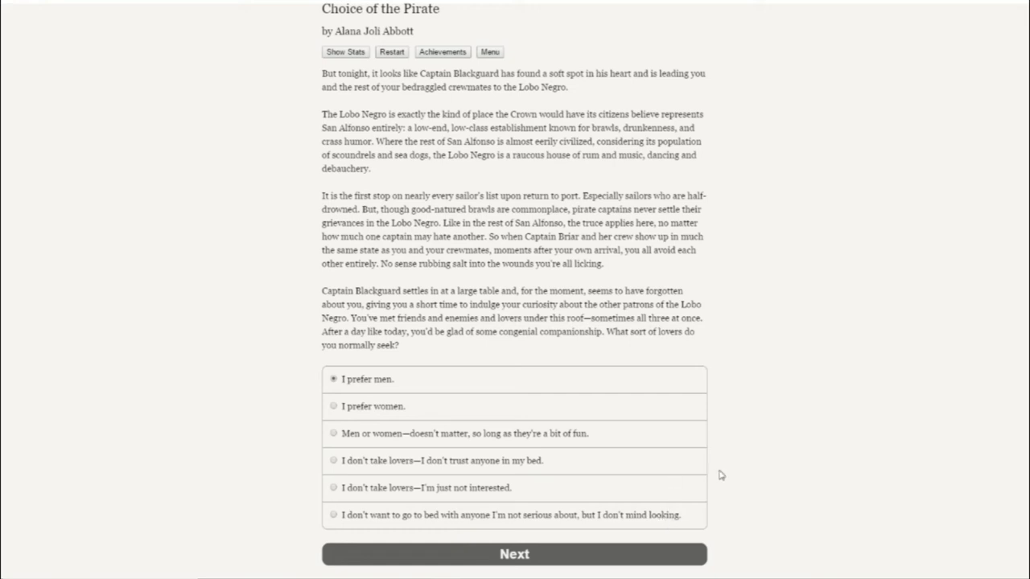
pyautogui.moveTo(764, 448)
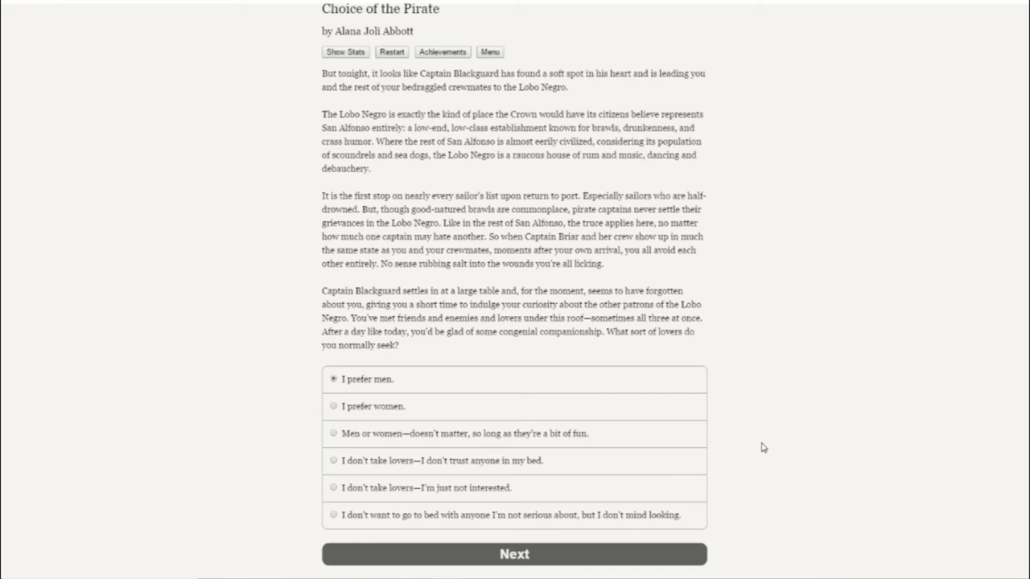
pyautogui.moveTo(760, 447)
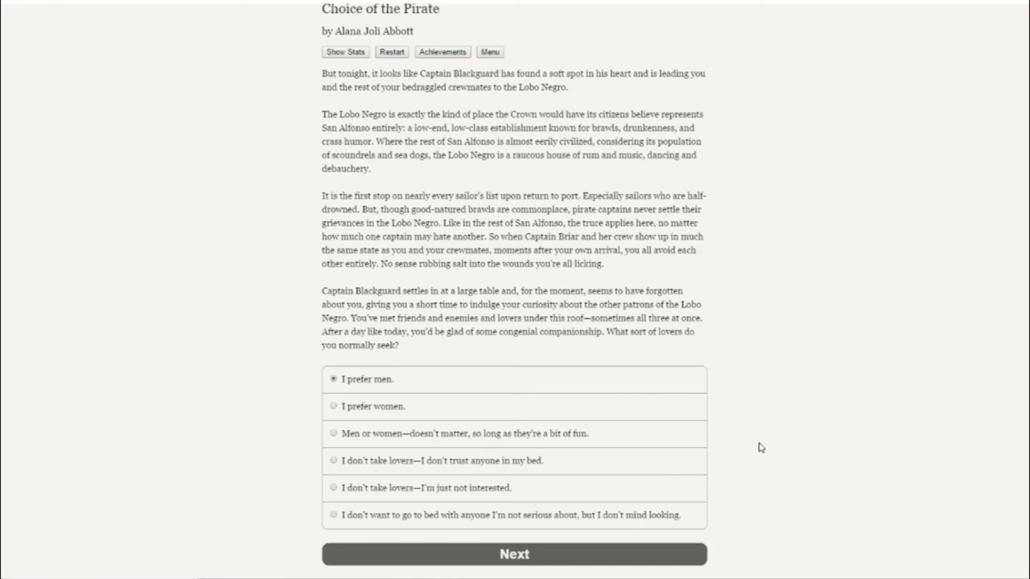
pyautogui.moveTo(482, 520)
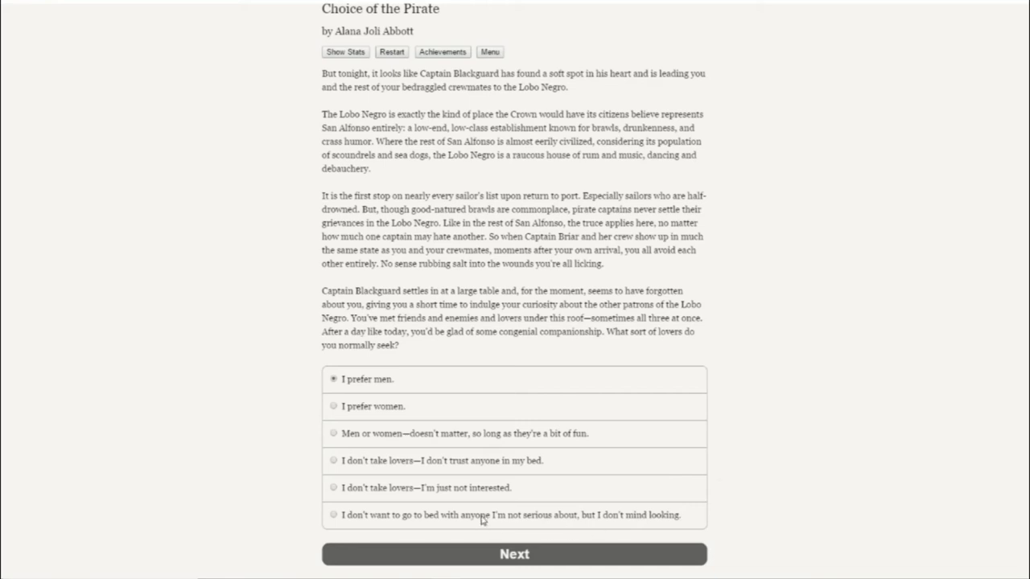
pyautogui.click(333, 515)
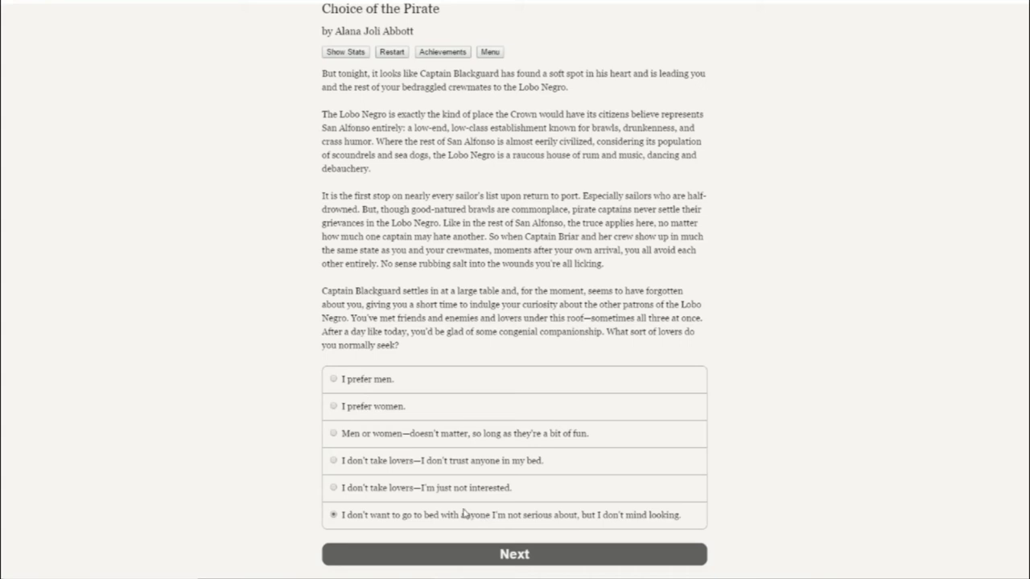
pyautogui.click(333, 460)
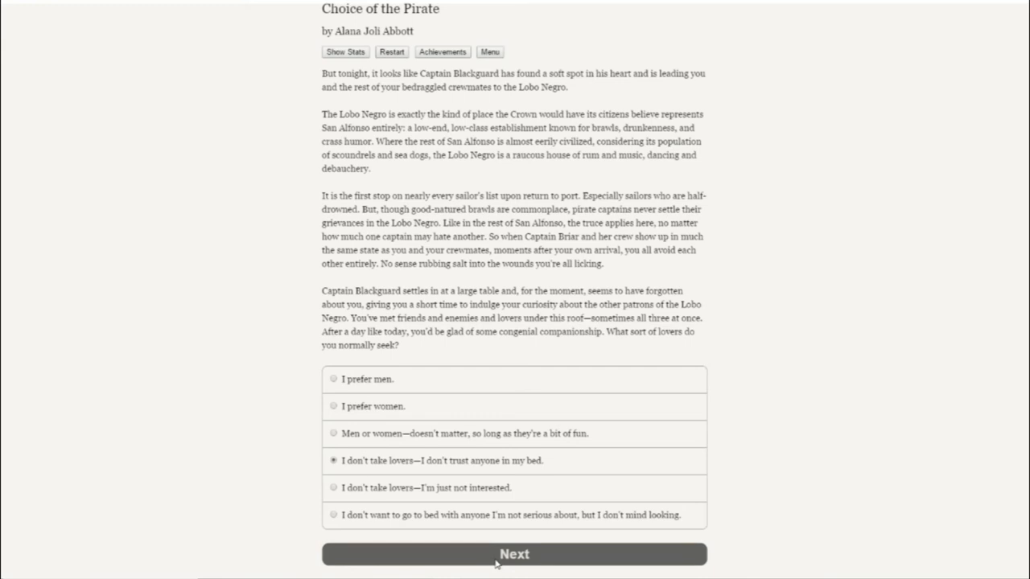
# Submit the no-lovers answer, then pick 'I go chat with the cambiante' and confirm.
pyautogui.click(514, 553)
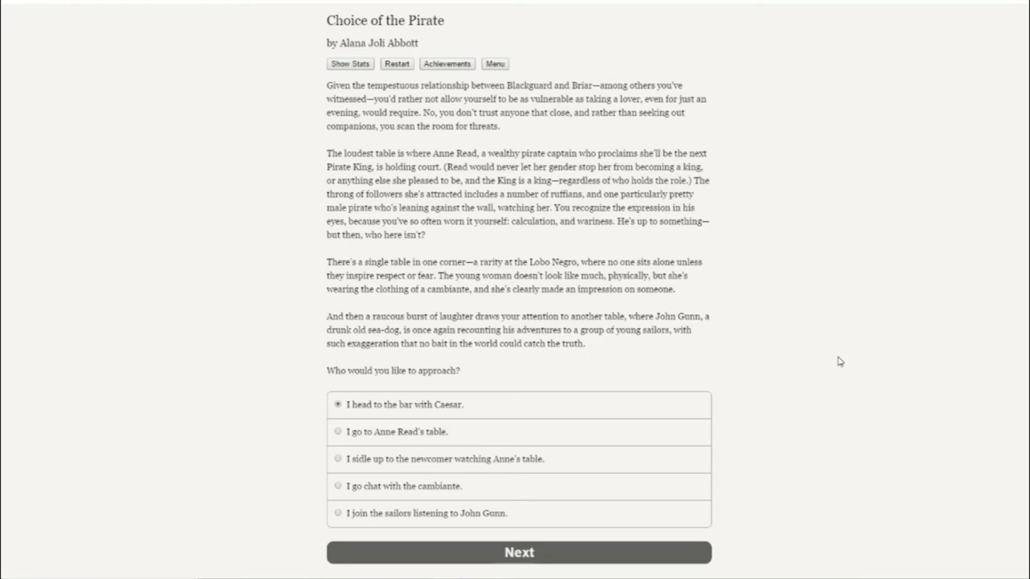
pyautogui.click(338, 486)
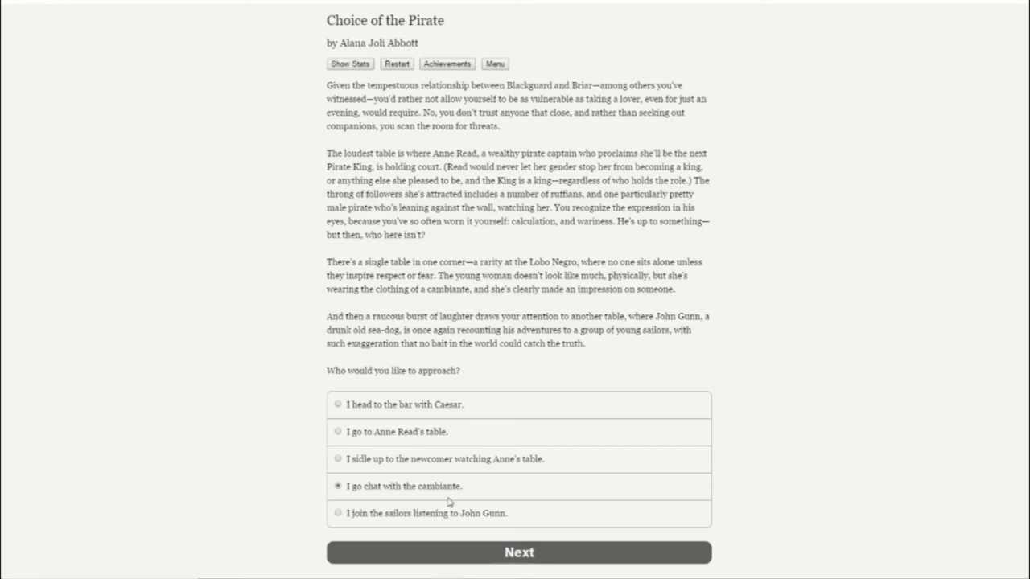
pyautogui.click(519, 552)
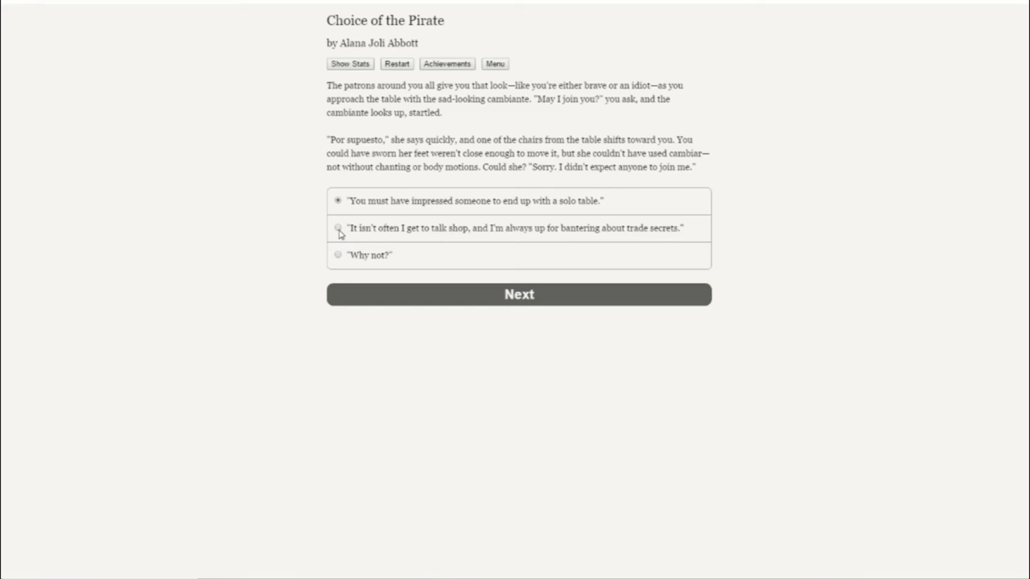
# Reply 'It isn't often I get to talk shop…', then read past meeting Tinima.
pyautogui.click(337, 229)
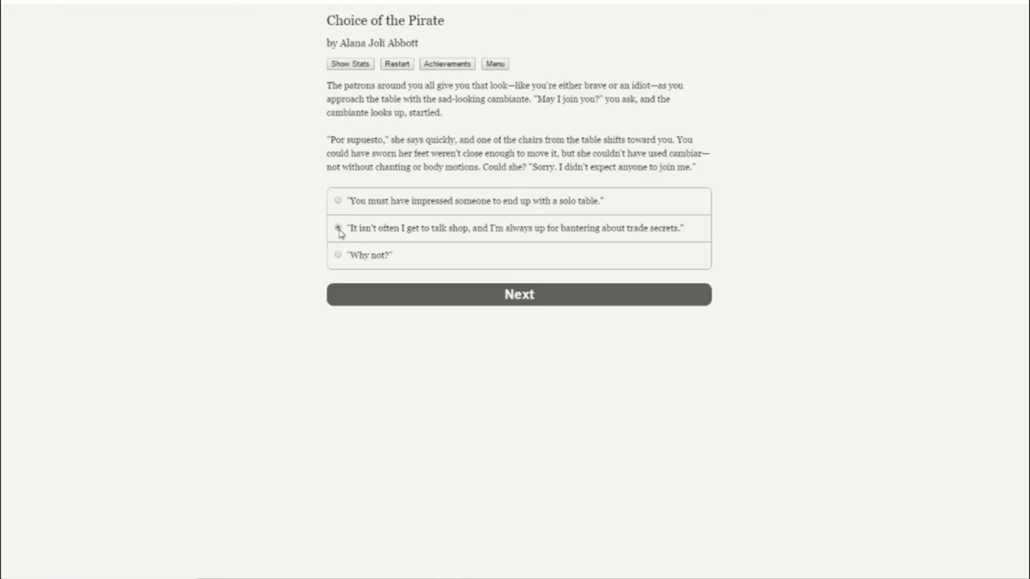
pyautogui.click(337, 227)
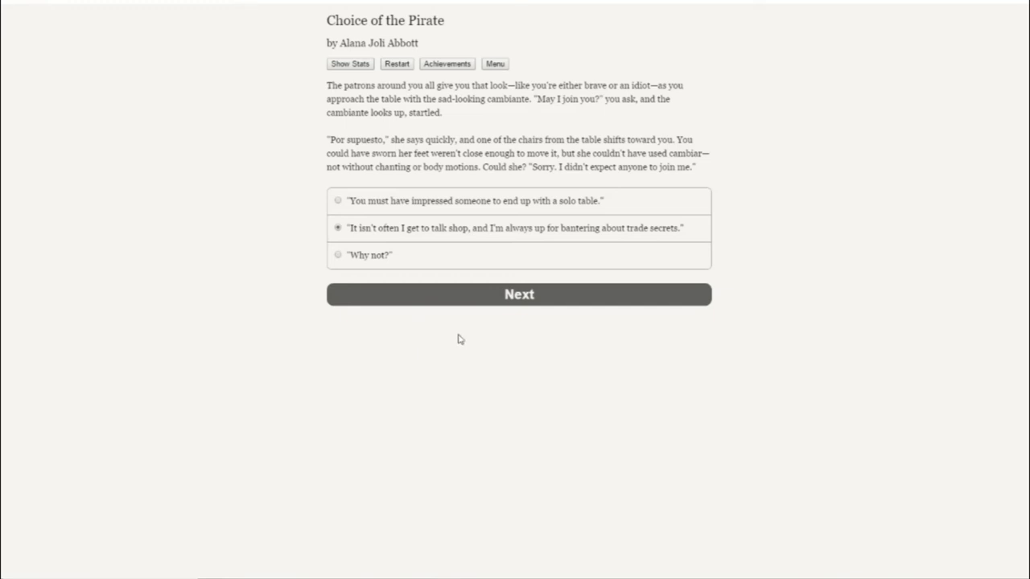
pyautogui.click(519, 294)
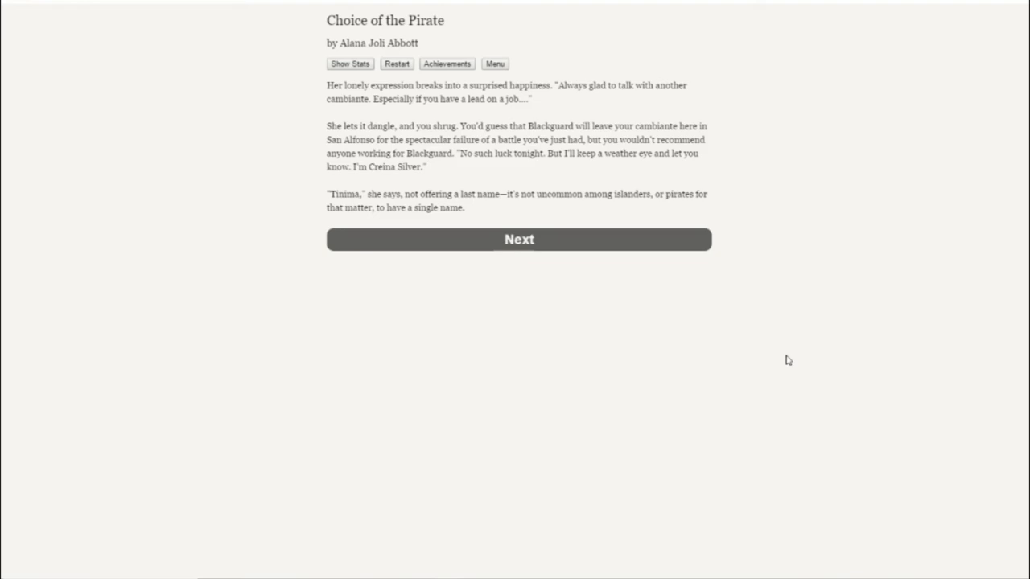
pyautogui.click(520, 239)
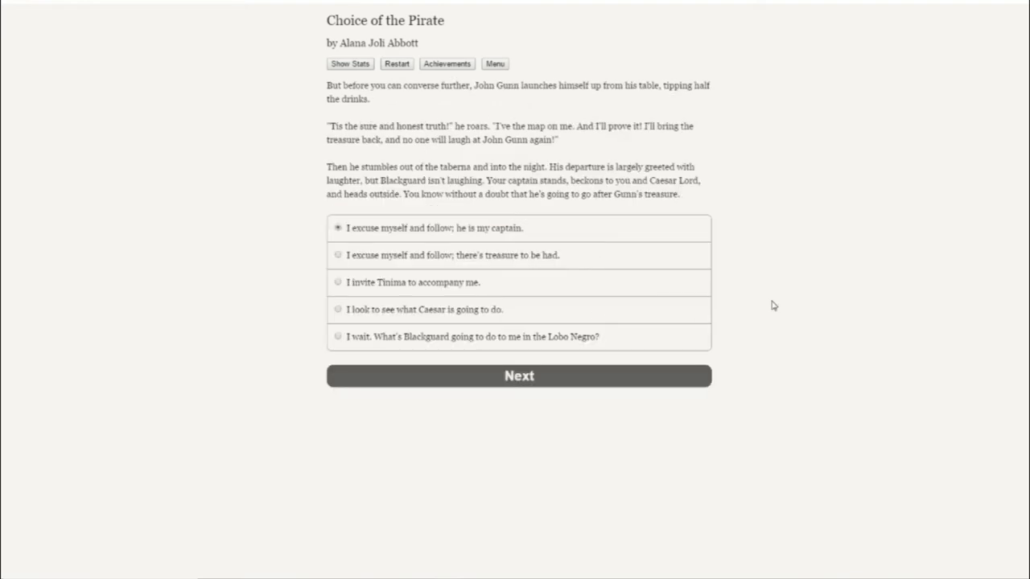
pyautogui.moveTo(777, 307)
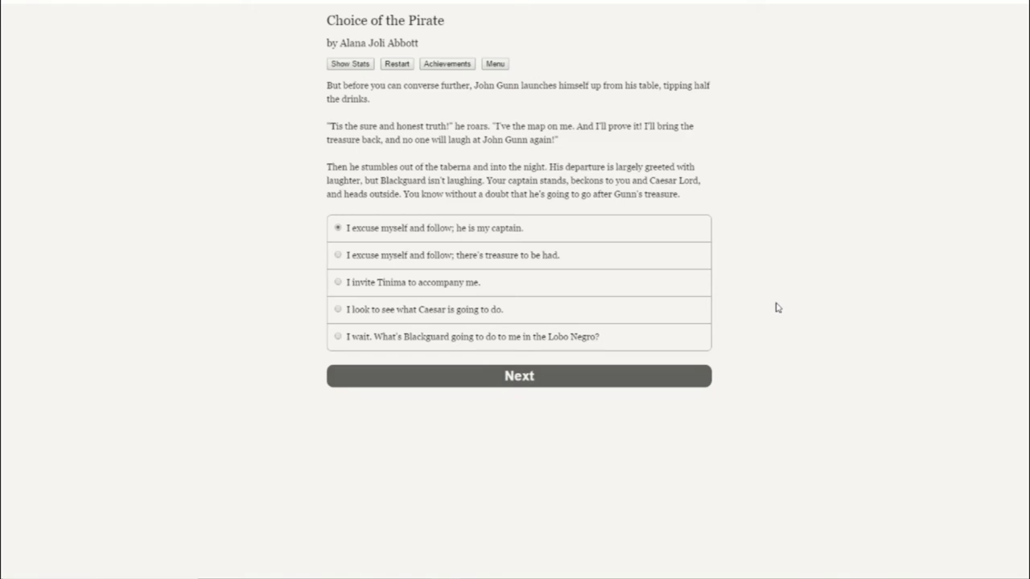
pyautogui.moveTo(471, 294)
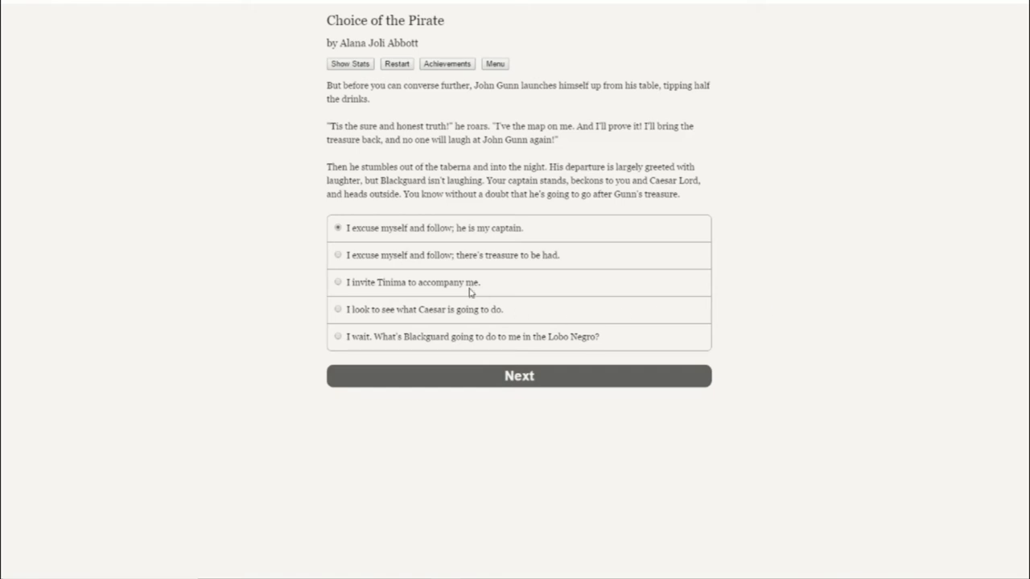
# Select 'I invite Tinima to accompany me.' and confirm it.
pyautogui.click(338, 282)
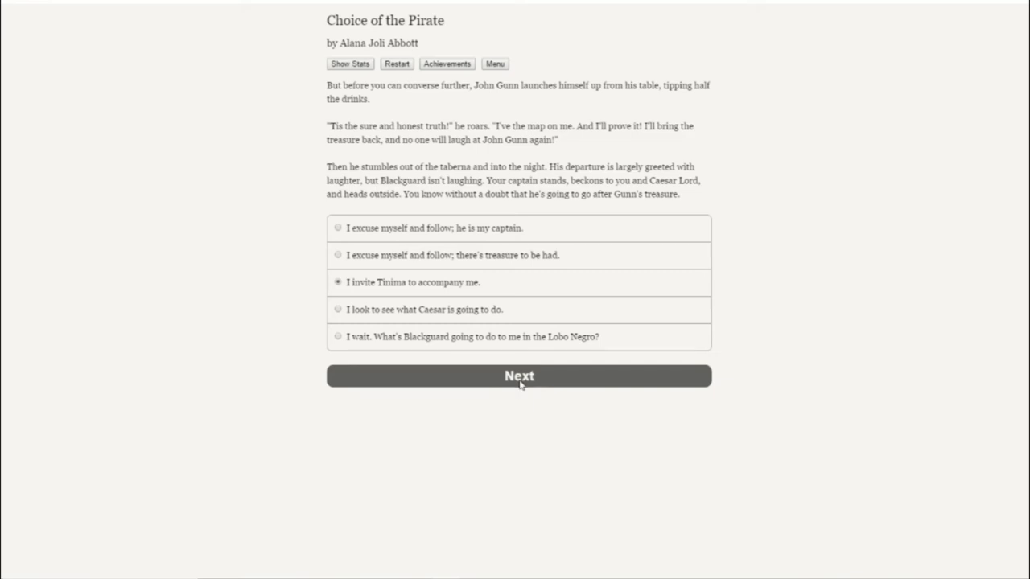
pyautogui.click(518, 376)
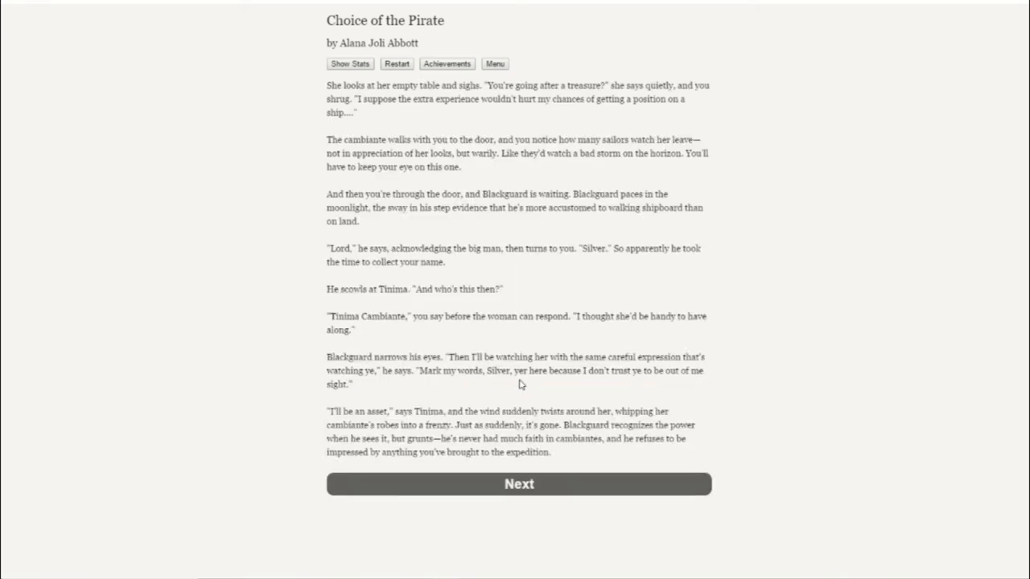
pyautogui.moveTo(785, 292)
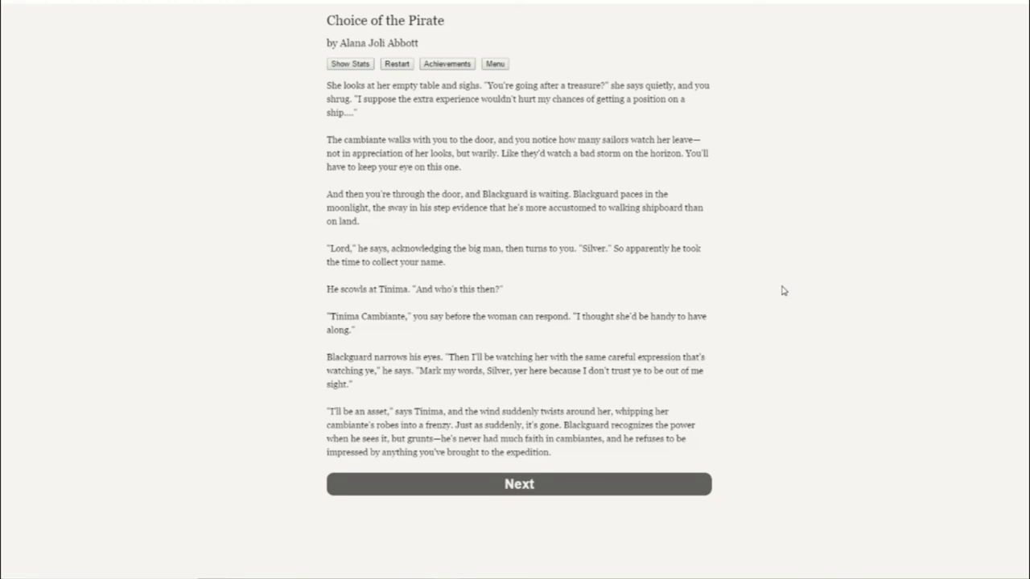
pyautogui.moveTo(673, 306)
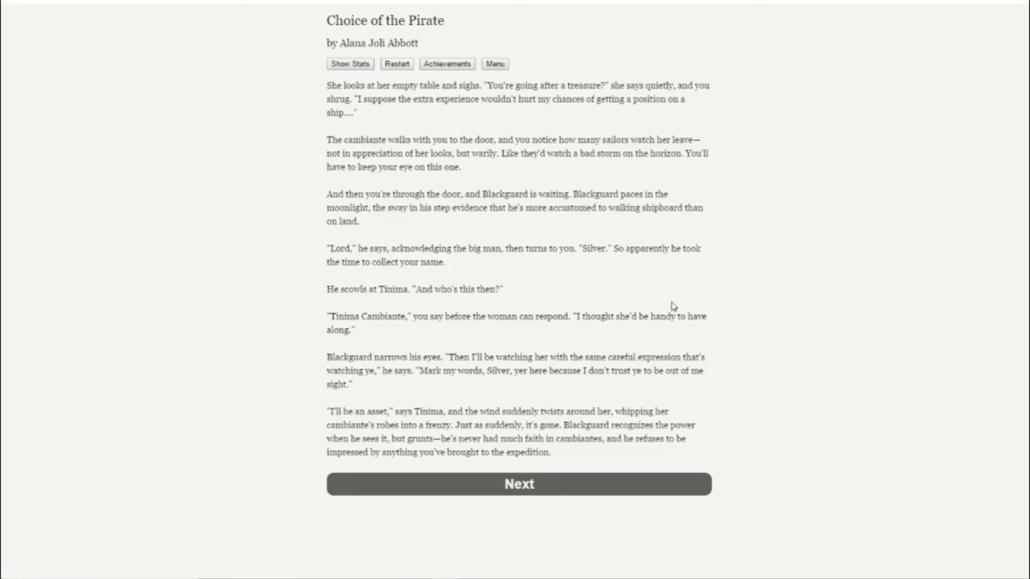
# Read the Tinima passage and continue to Blackguard revealing Gunn's treasure map.
pyautogui.click(519, 484)
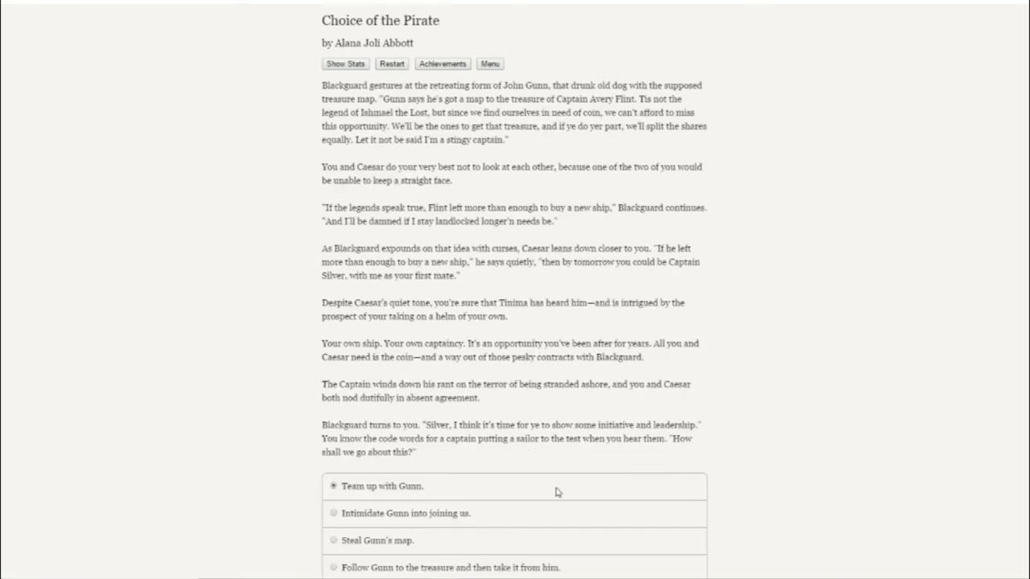
pyautogui.moveTo(729, 425)
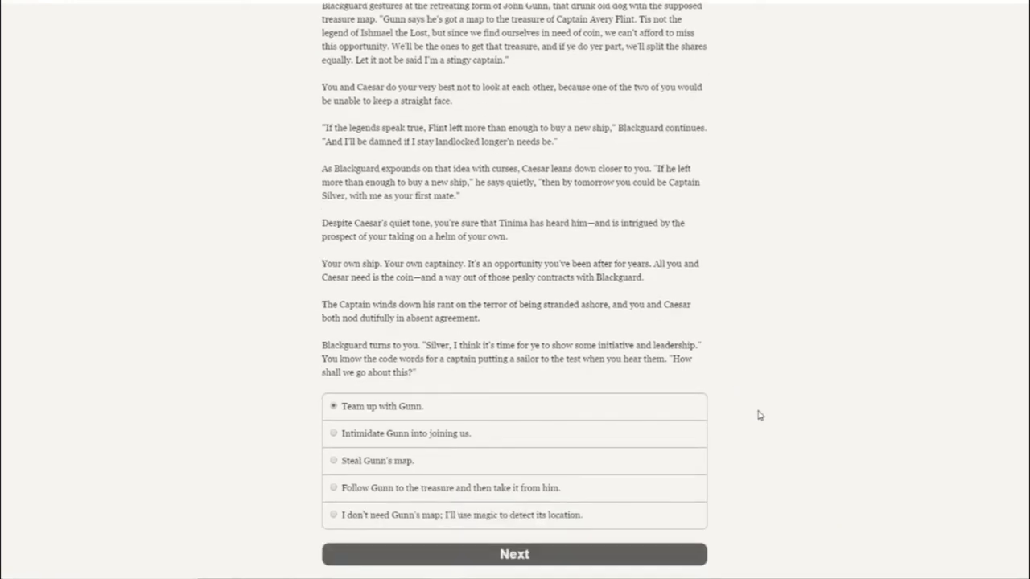
pyautogui.moveTo(765, 415)
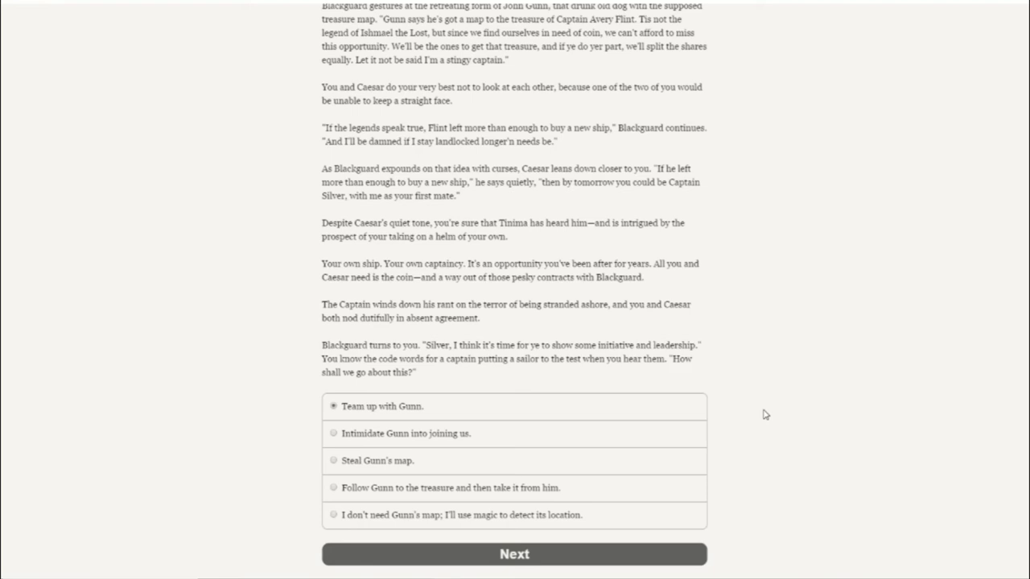
pyautogui.moveTo(765, 412)
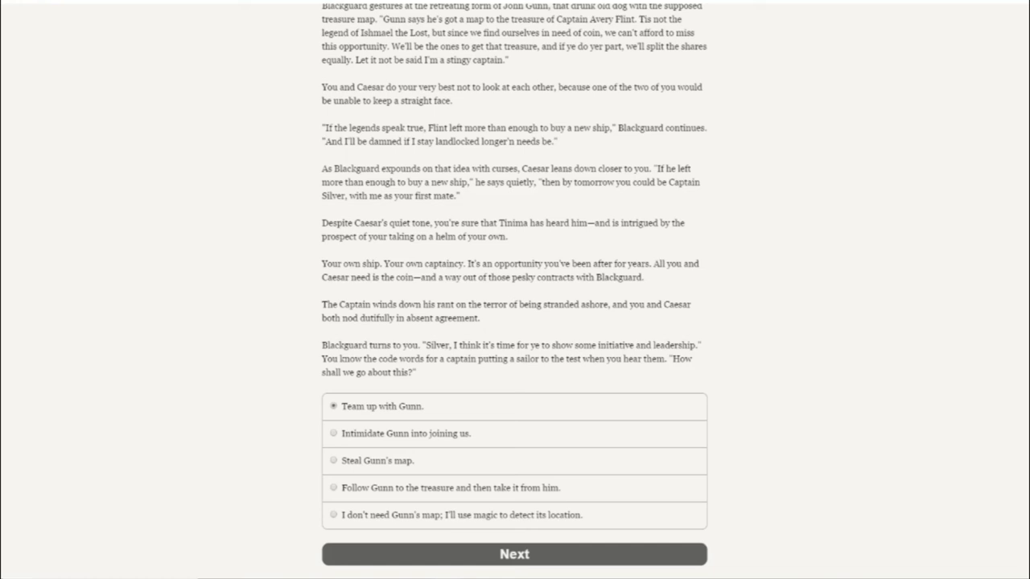
pyautogui.moveTo(360, 477)
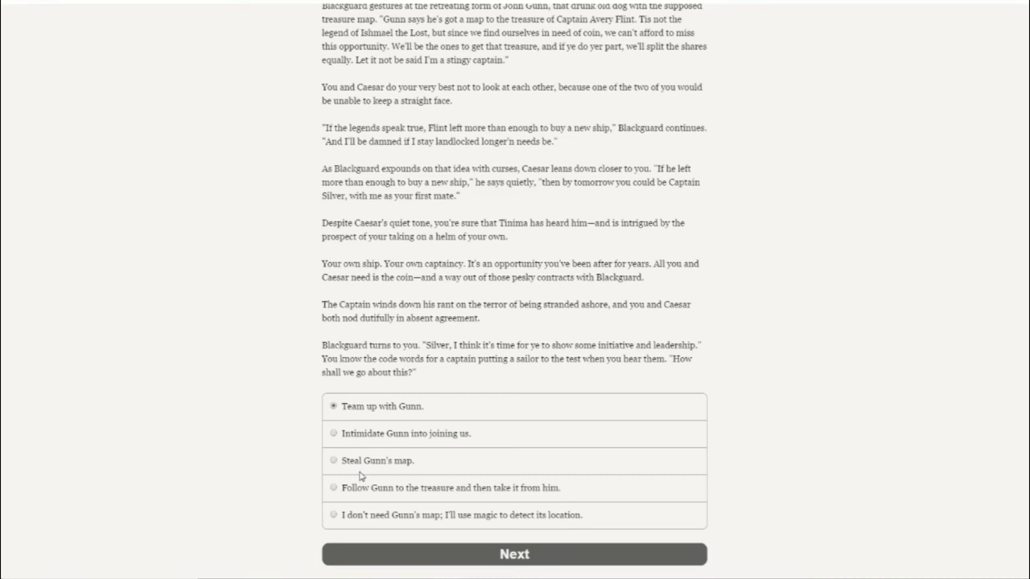
# Select 'Steal Gunn's map.' as the answer to Blackguard's question.
pyautogui.click(333, 461)
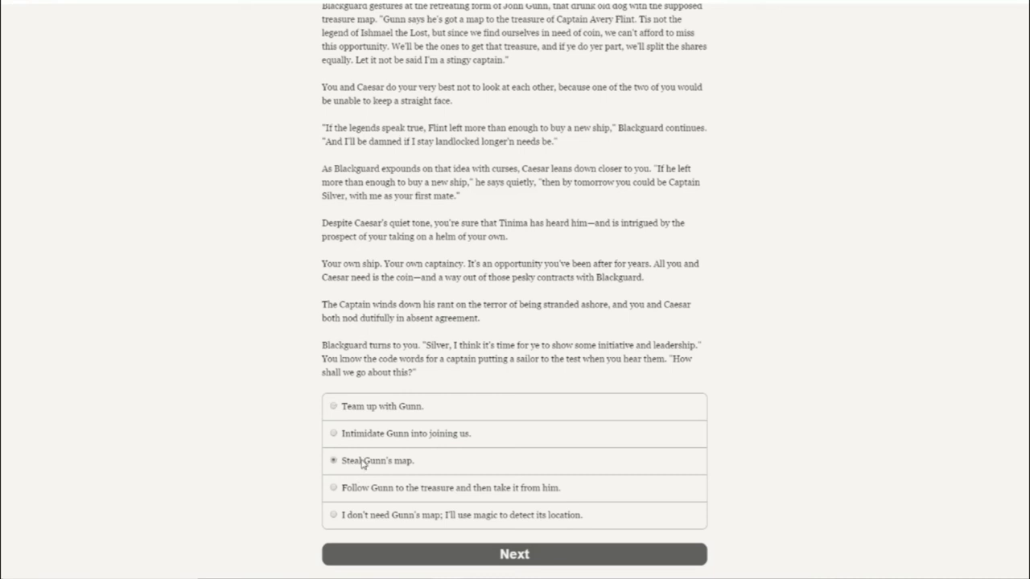
pyautogui.moveTo(766, 420)
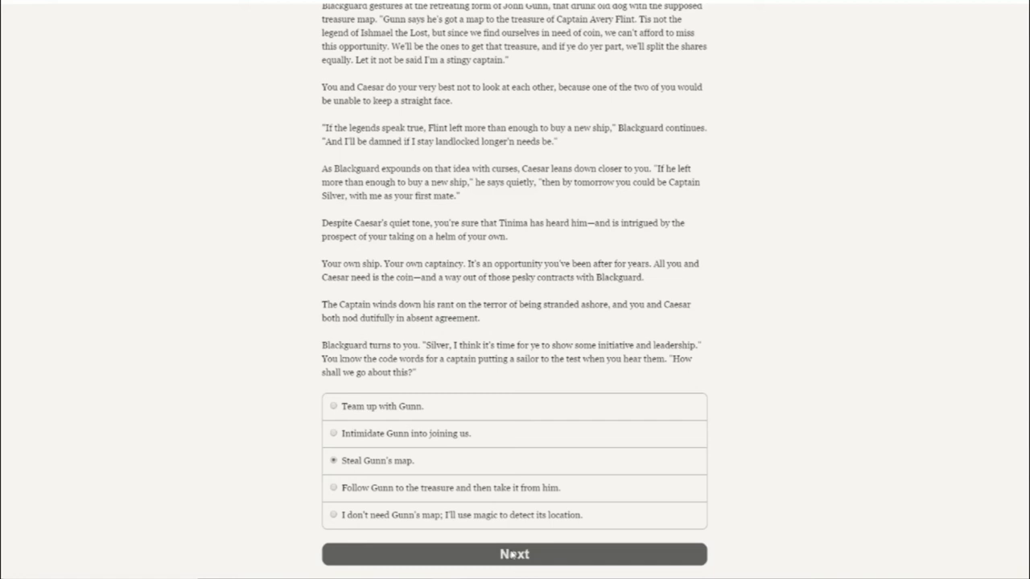
# Submit the map-stealing choice and continue past Gunn backing away.
pyautogui.click(515, 554)
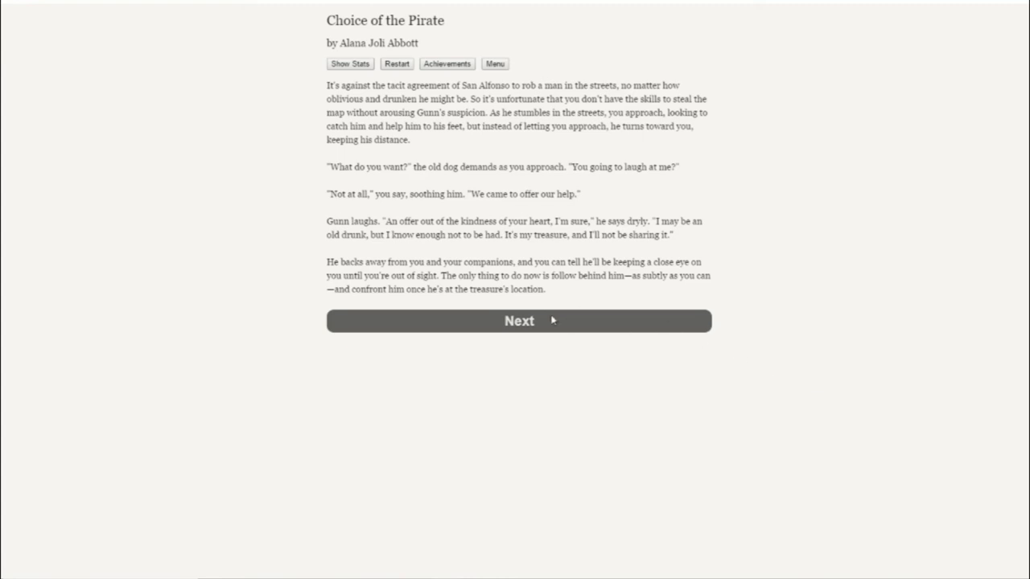
pyautogui.moveTo(537, 291)
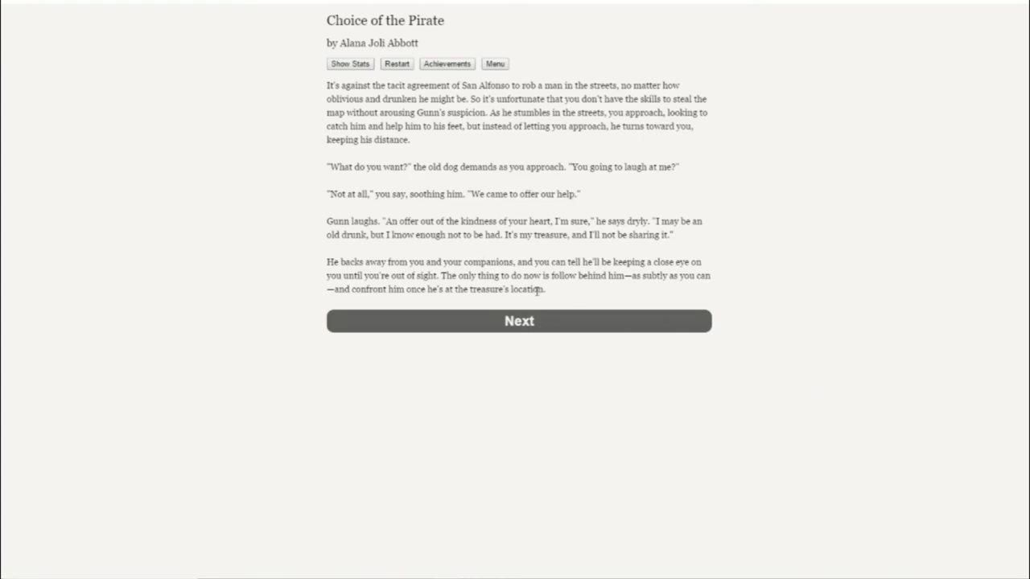
pyautogui.moveTo(449, 319)
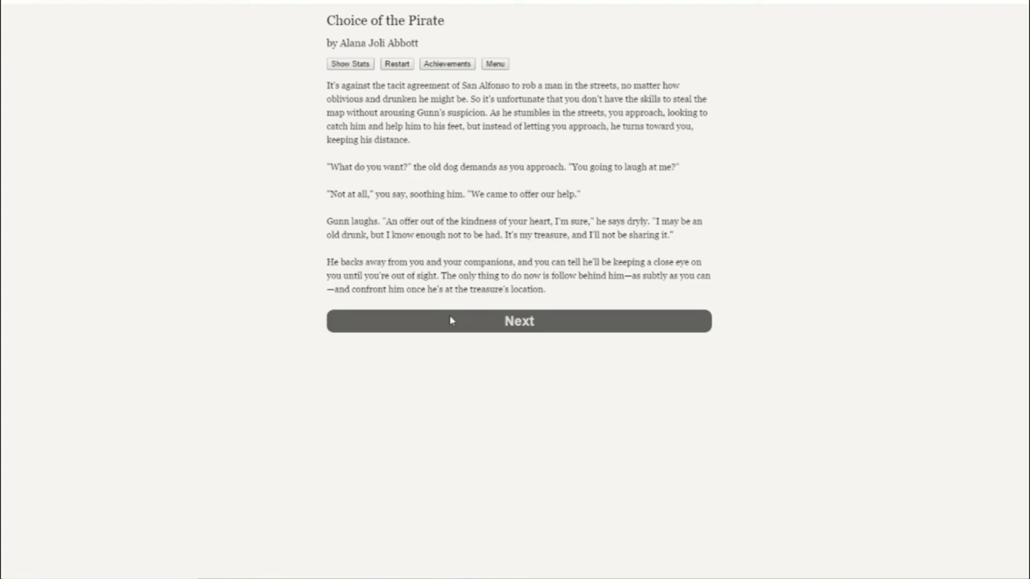
pyautogui.click(519, 322)
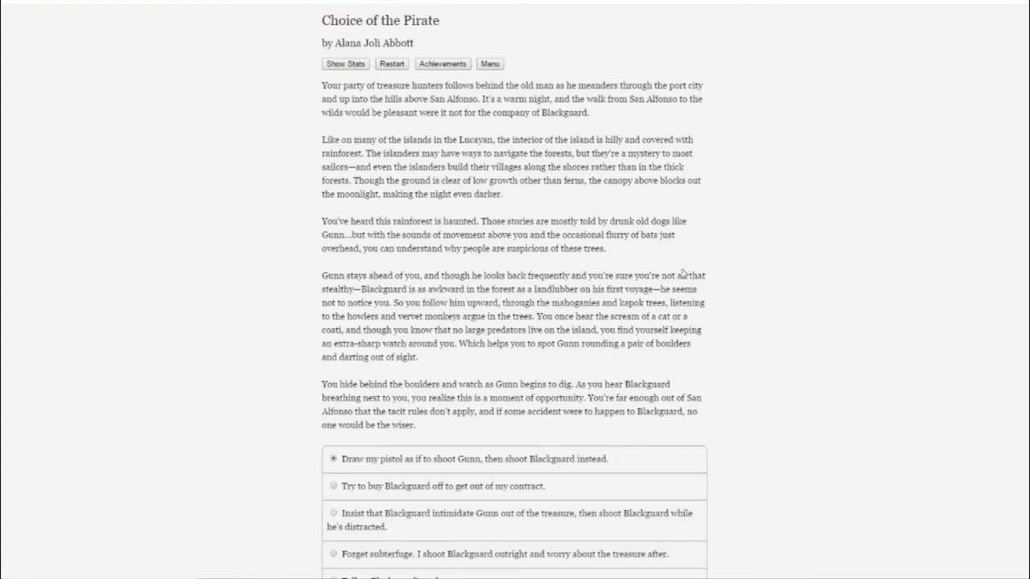
pyautogui.moveTo(857, 242)
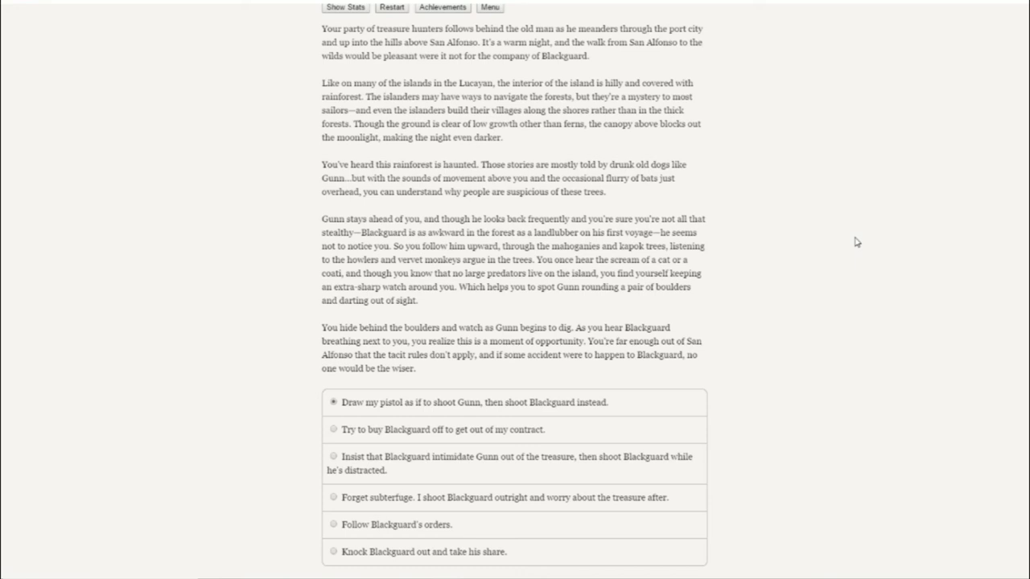
# Choose to have Blackguard intimidate Gunn, then shoot Blackguard, and submit.
pyautogui.scroll(-3)
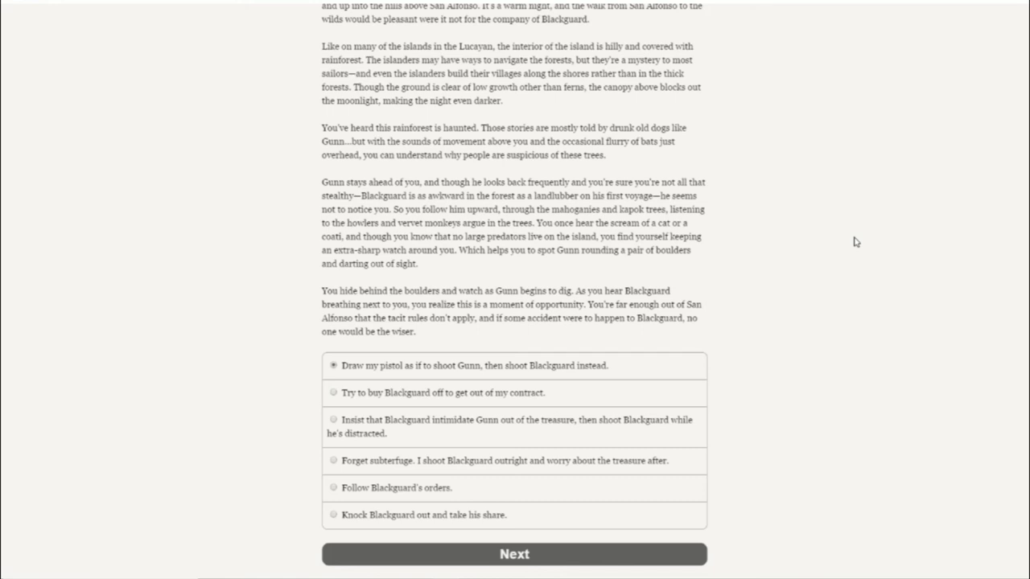
pyautogui.moveTo(791, 72)
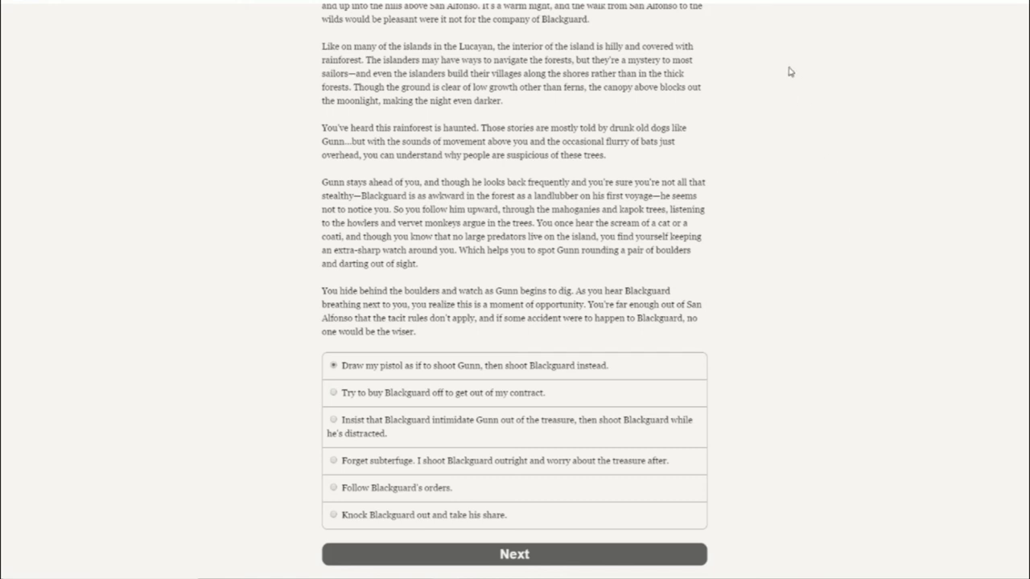
pyautogui.moveTo(543, 369)
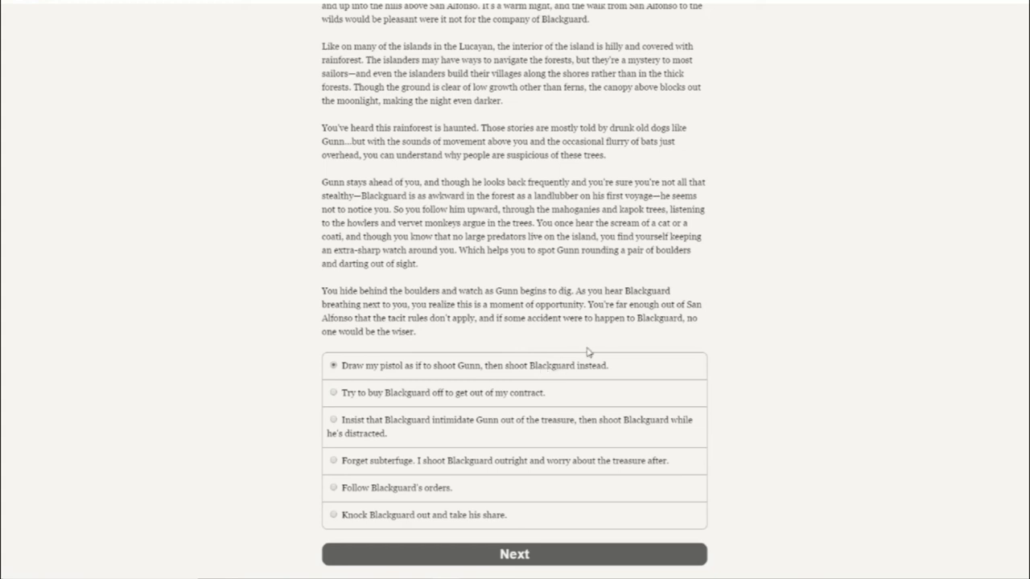
pyautogui.moveTo(609, 356)
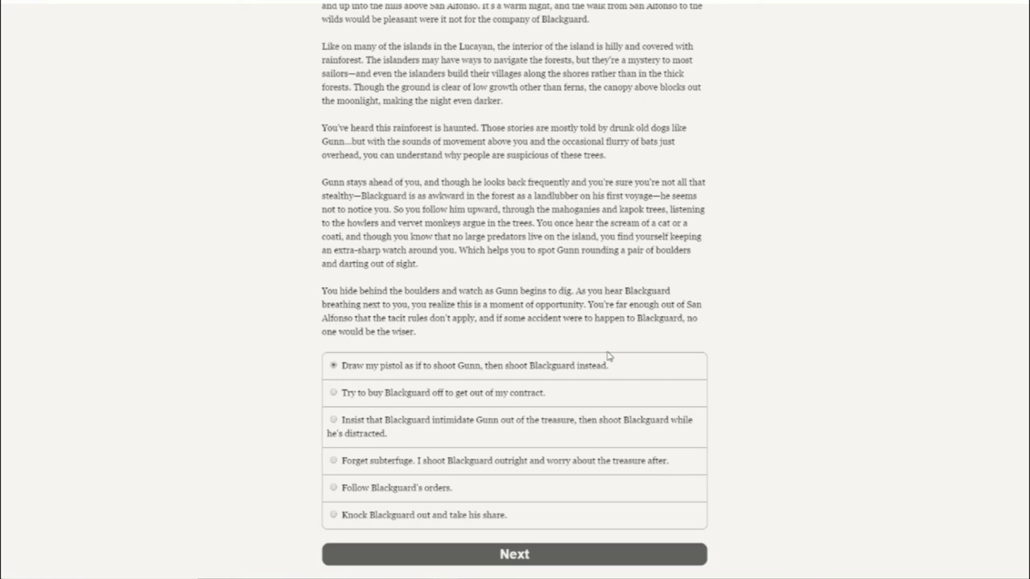
pyautogui.click(333, 419)
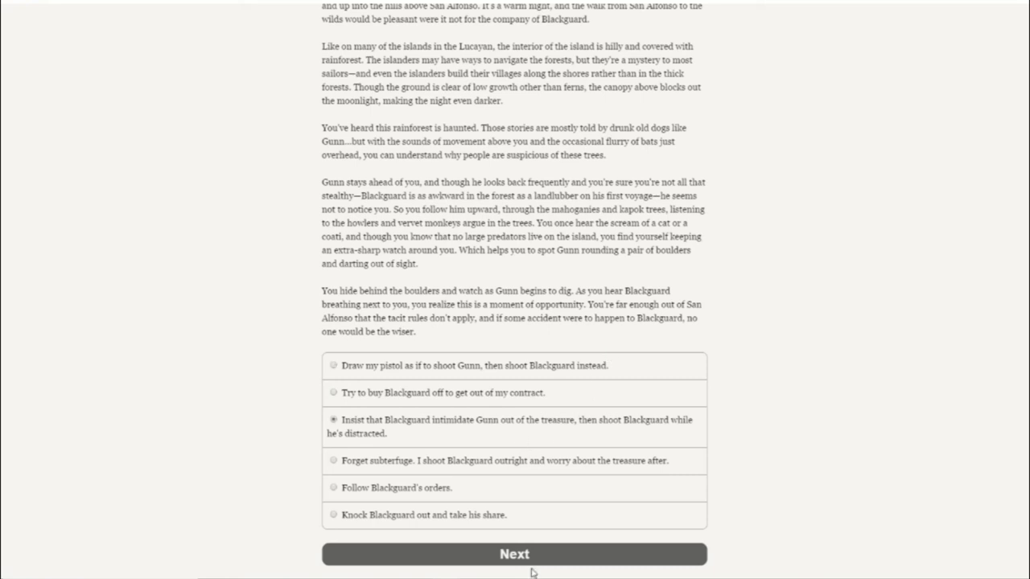
pyautogui.click(514, 553)
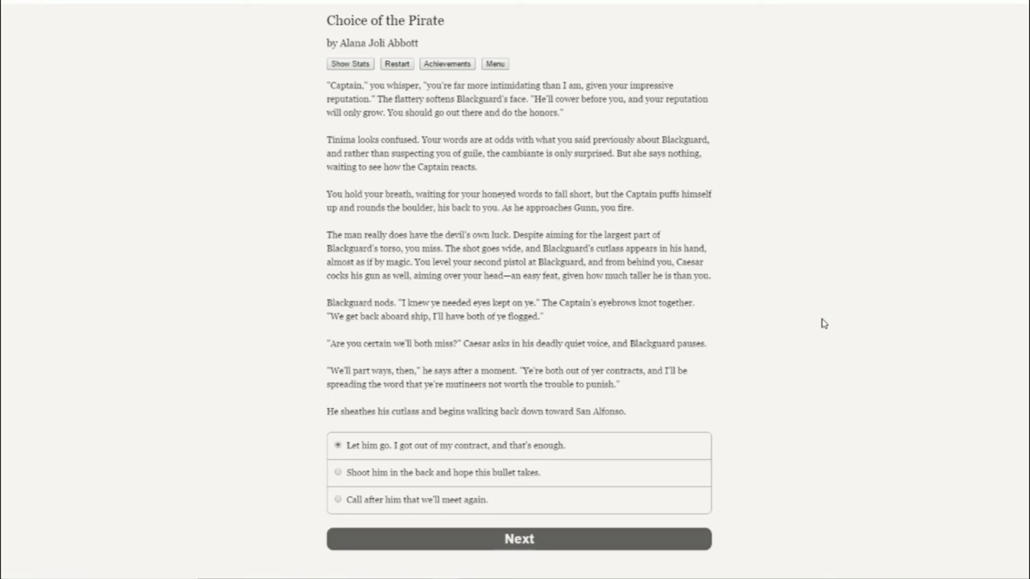
# Choose 'Shoot him in the back and hope this bullet takes' and submit.
pyautogui.click(337, 472)
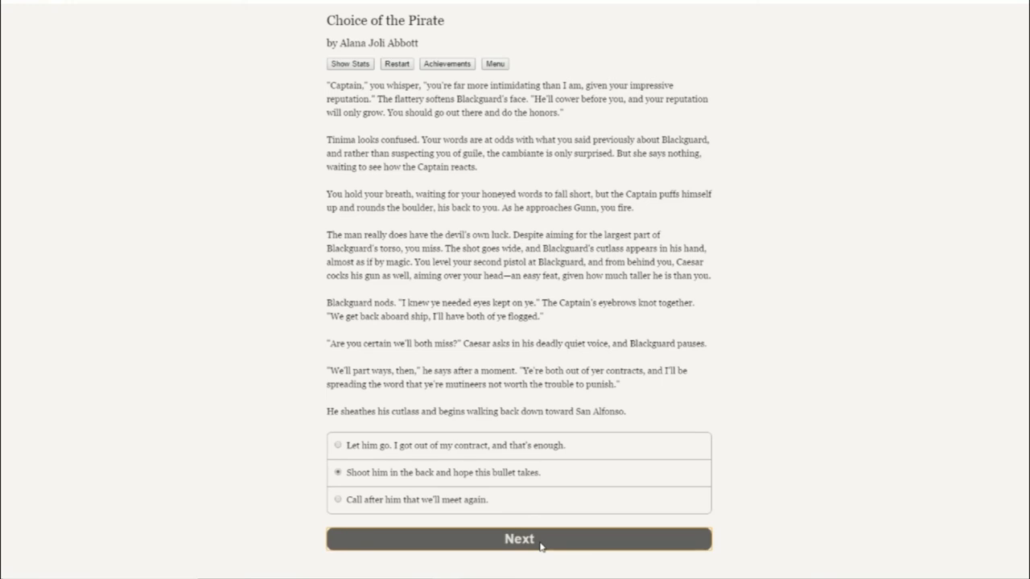
pyautogui.click(519, 539)
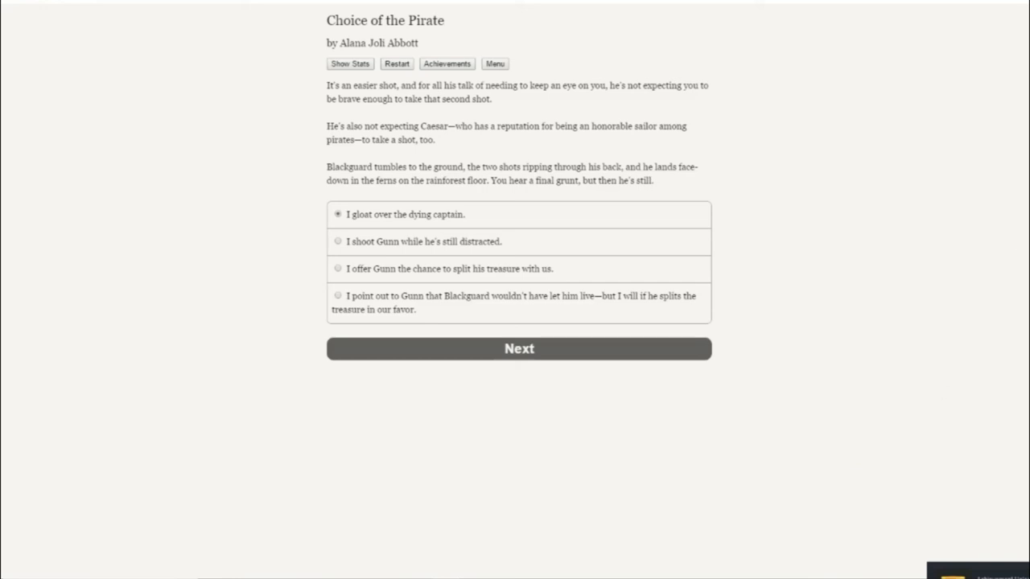
pyautogui.moveTo(749, 269)
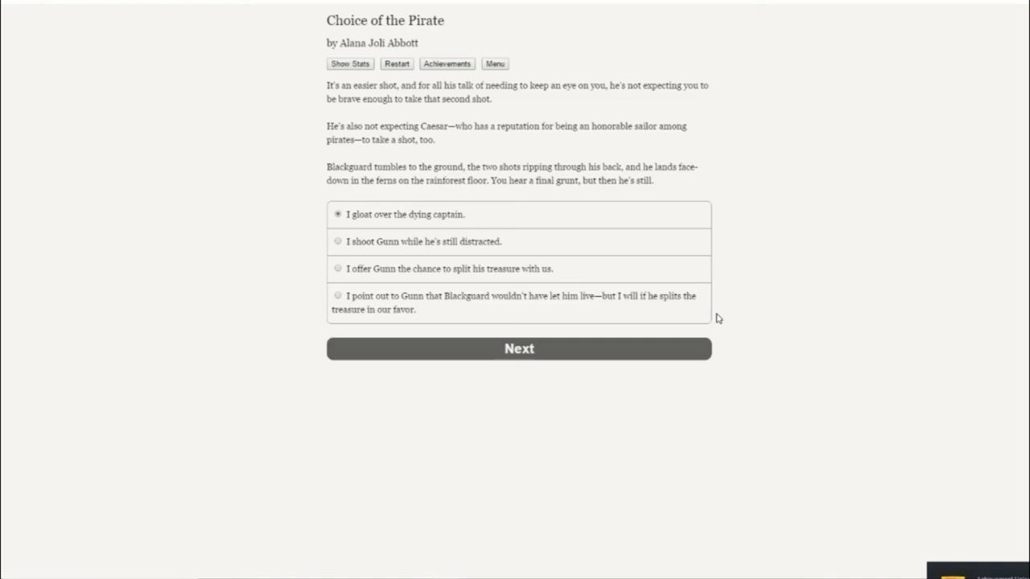
# Select 'I shoot Gunn while he's still distracted.'.
pyautogui.click(338, 241)
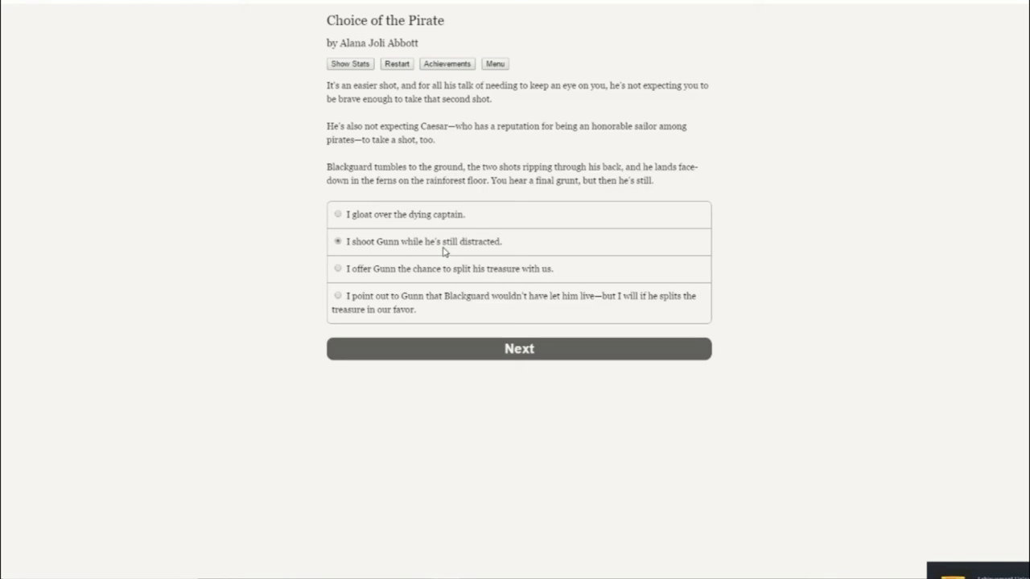
# Submit the choice to shoot Gunn.
pyautogui.click(519, 348)
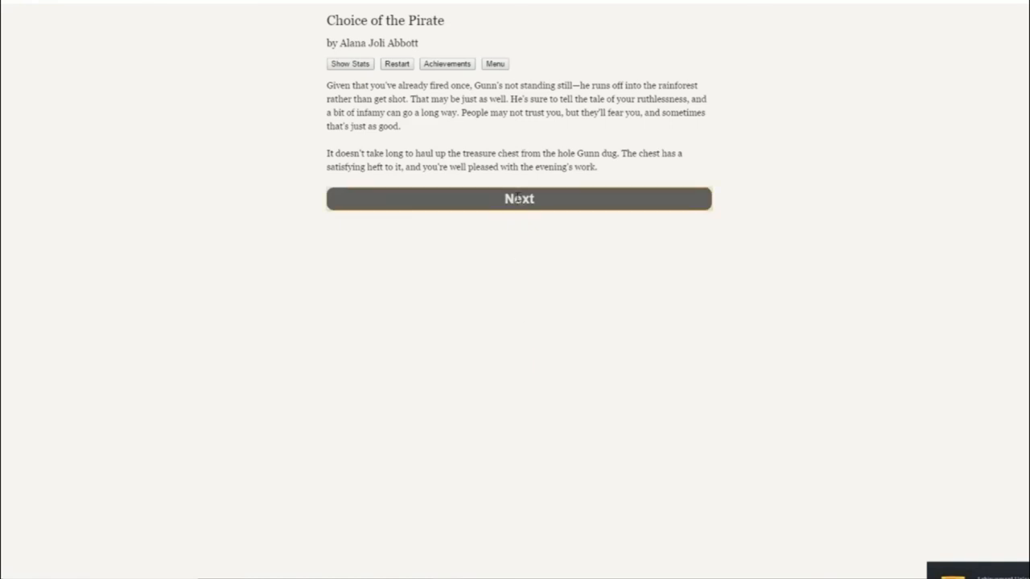
# Continue past the treasure chest and begin 'Chapter Three: The Ship's the Thing'.
pyautogui.click(518, 199)
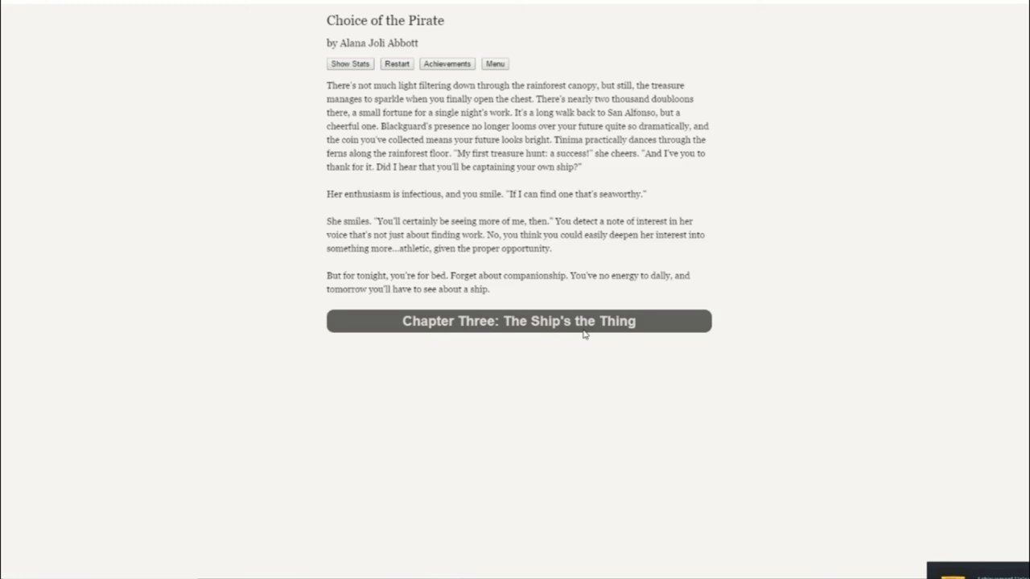
pyautogui.click(518, 321)
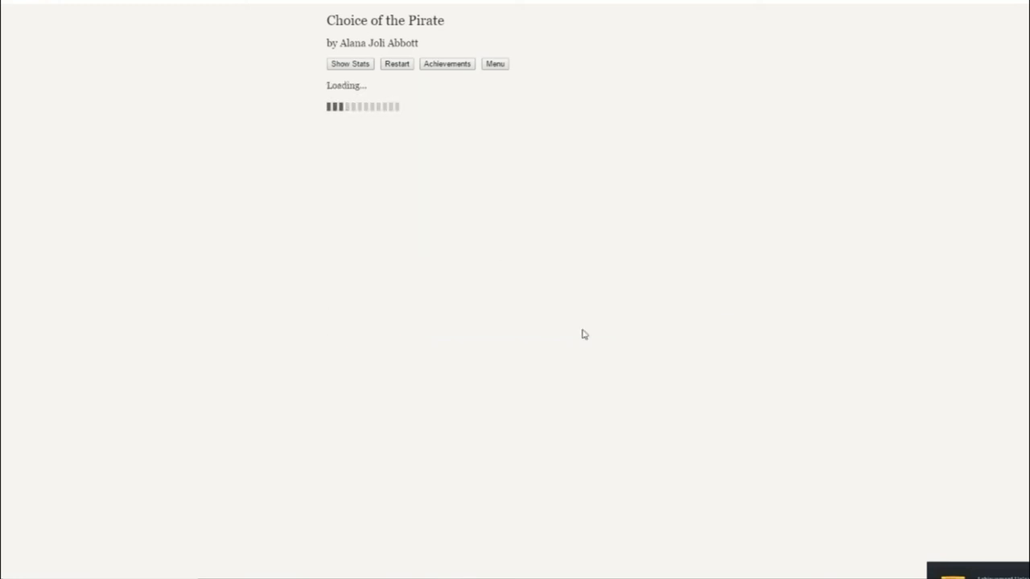